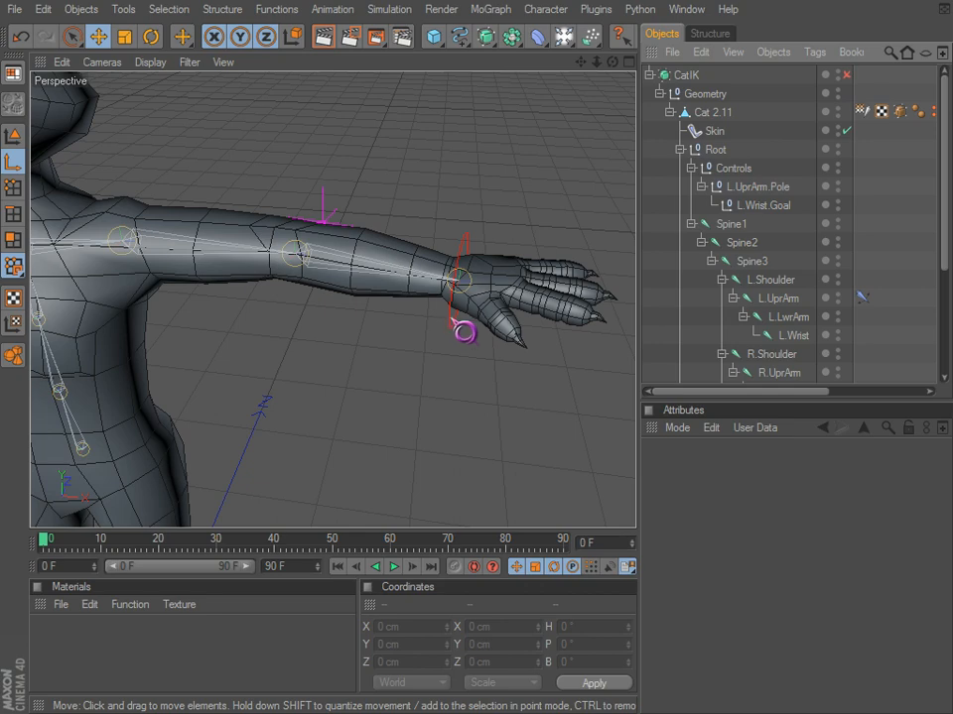
Step: Move L.Wrist.Goal to reposition the arm, then reselect the goal
left_click(767, 206)
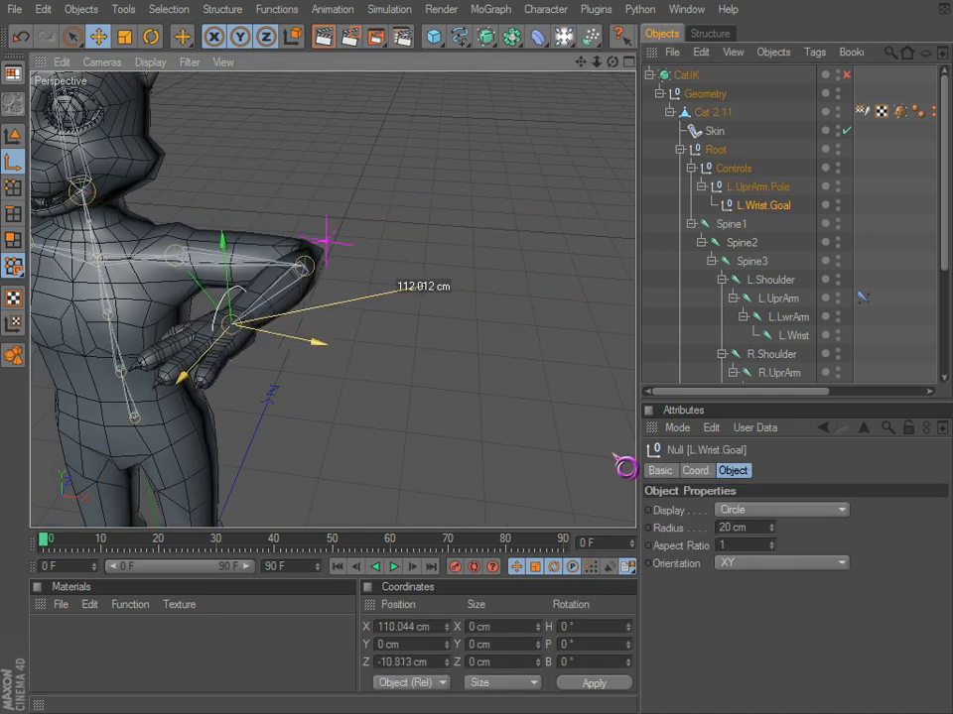
left_click(150, 36)
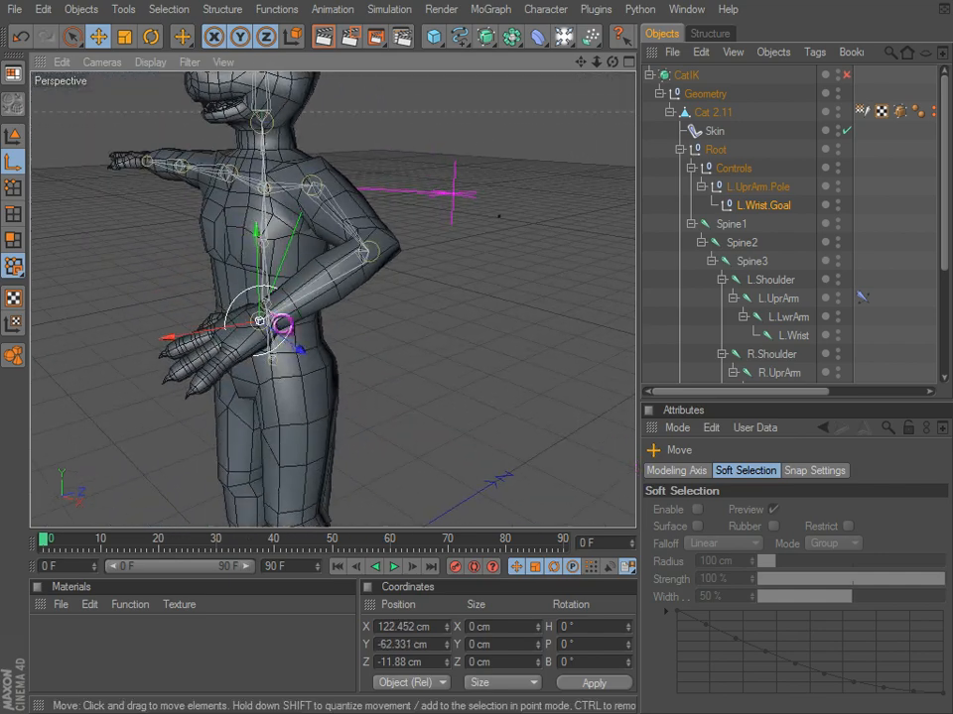
left_click_drag(283, 327, 327, 347)
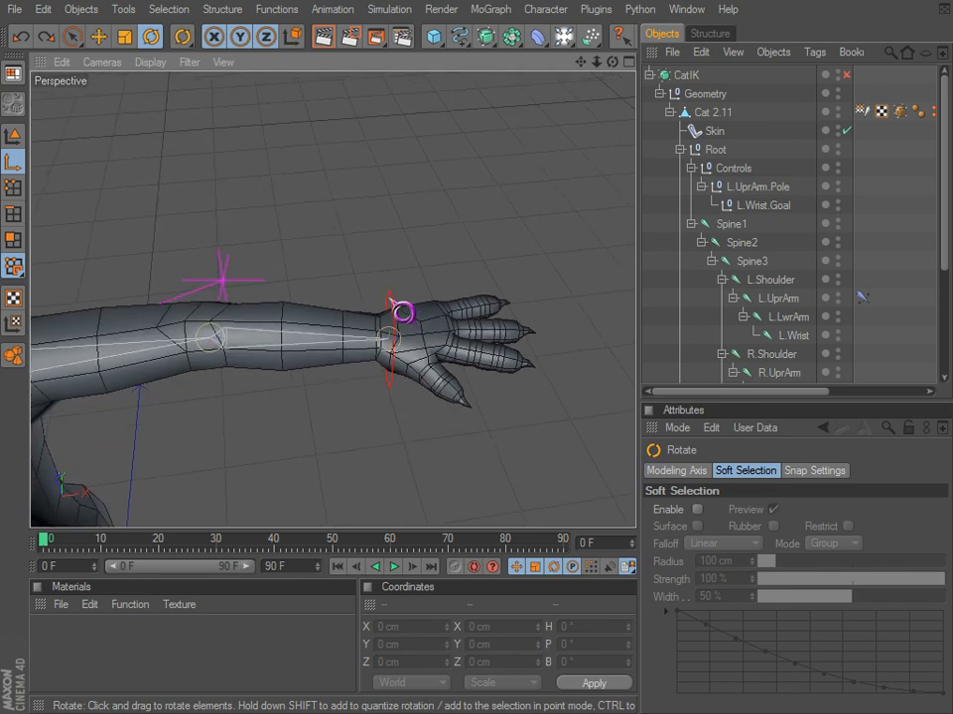
left_click(765, 205)
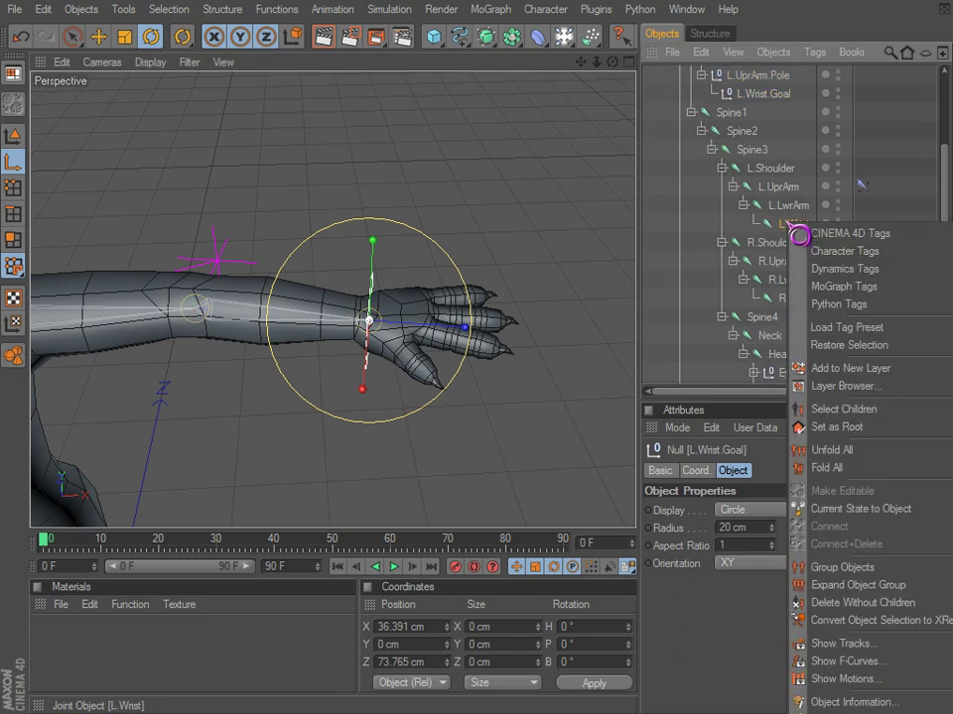
mouse_move(845, 252)
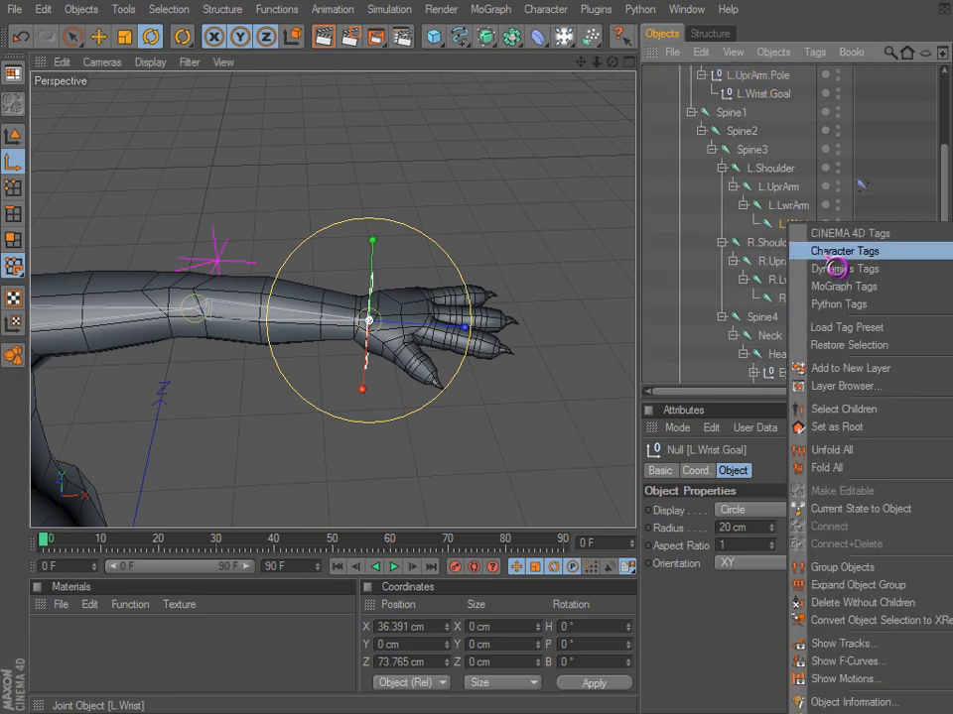
Step: Add a PSR constraint tag with Local R to L.Wrist, targeting L.Wrist.Goal
left_click(843, 250)
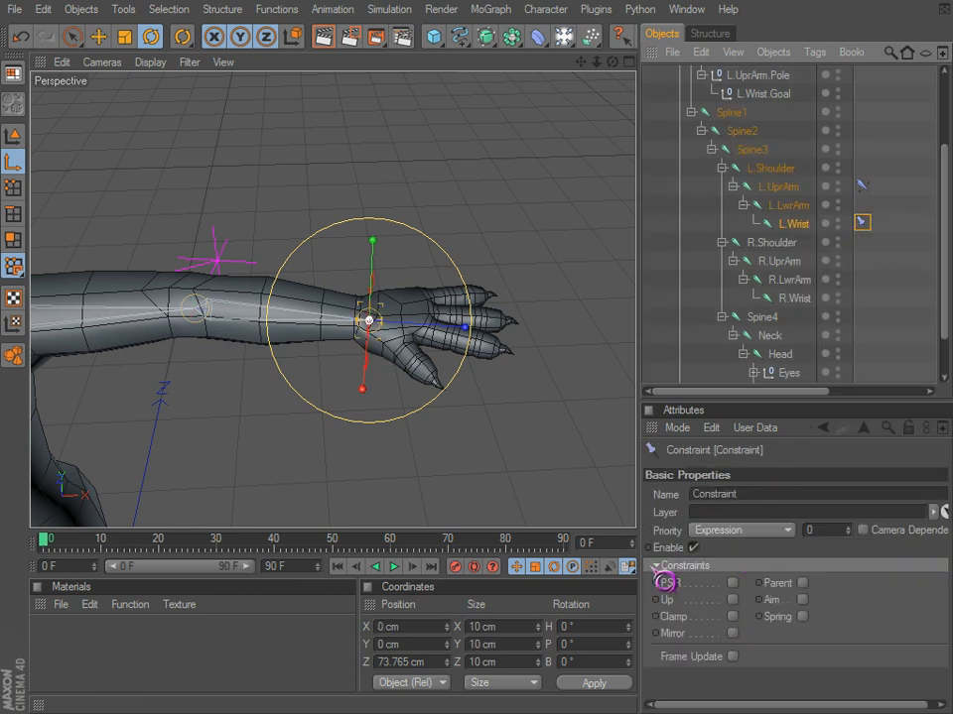
left_click(752, 600)
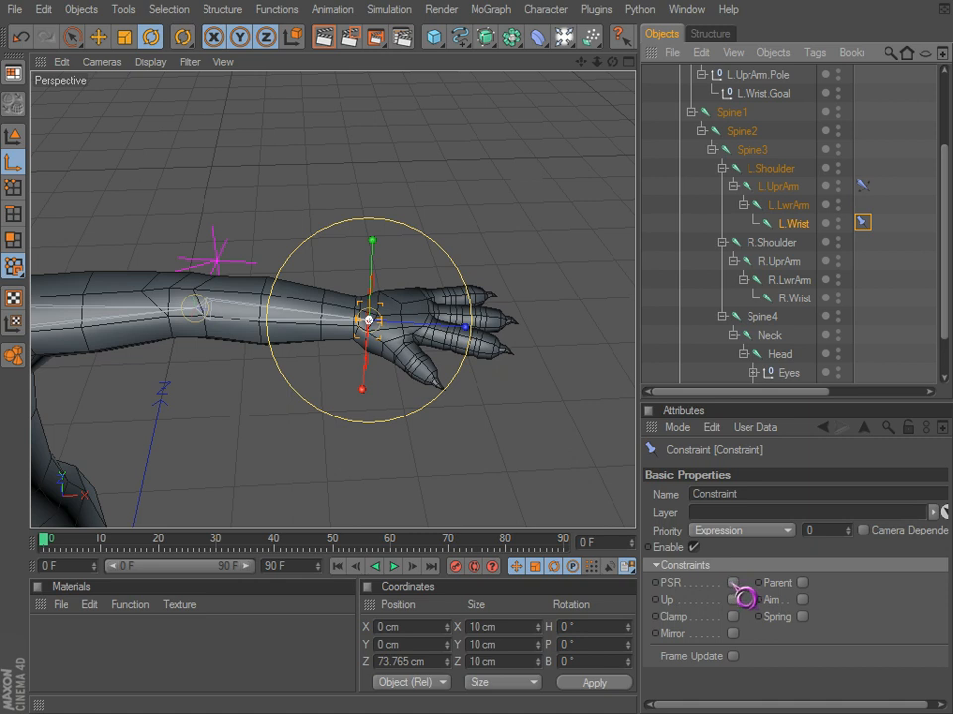
left_click(692, 469)
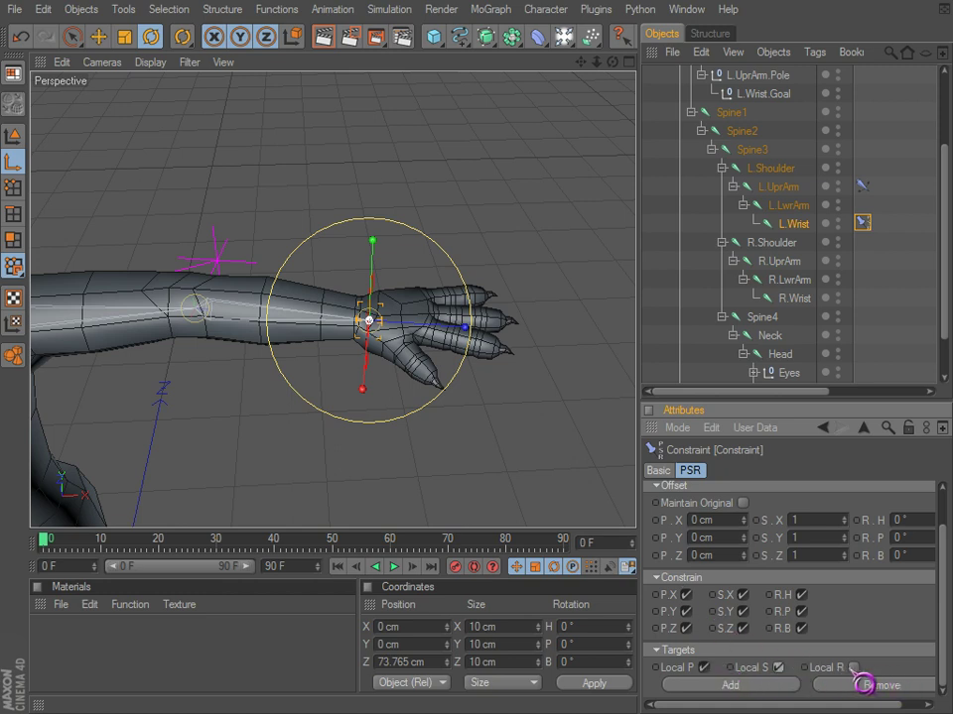
scroll("down", 3)
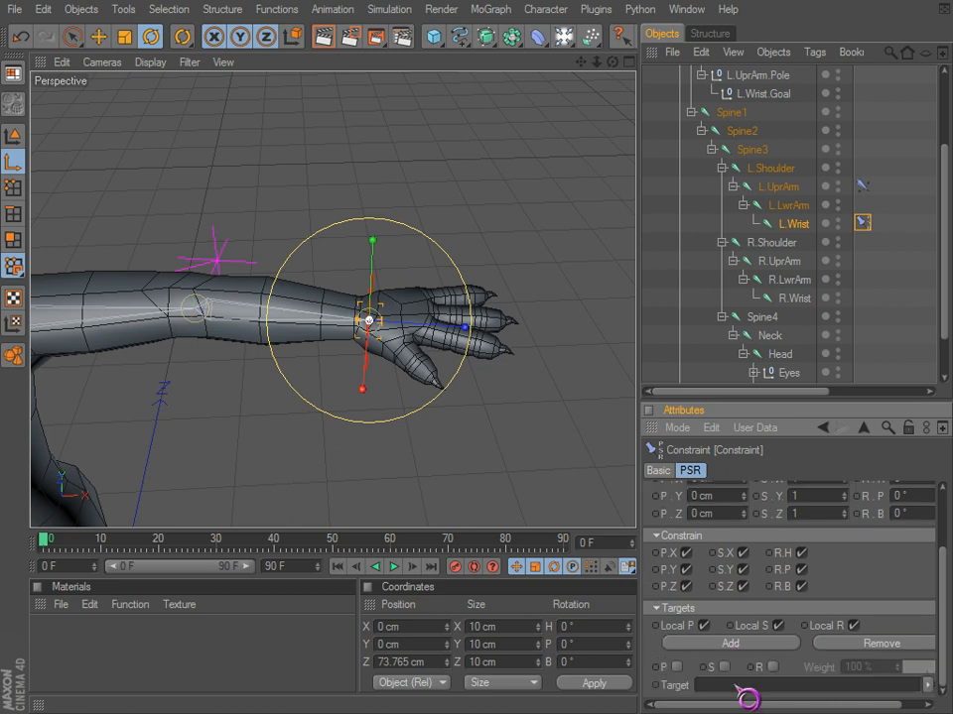
scroll("up", 3)
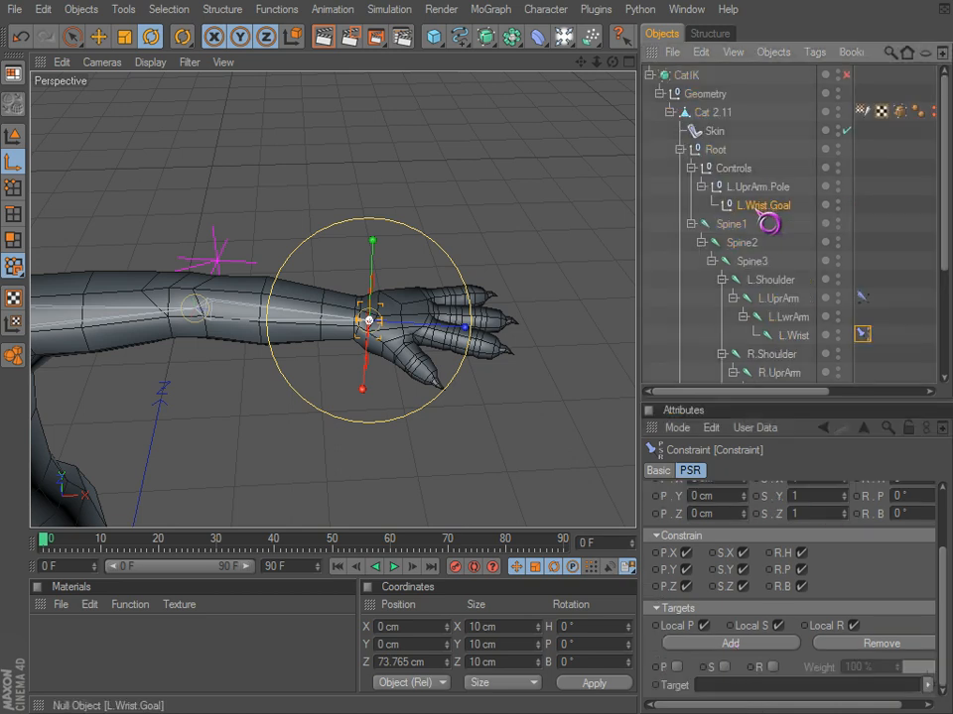
left_click(779, 298)
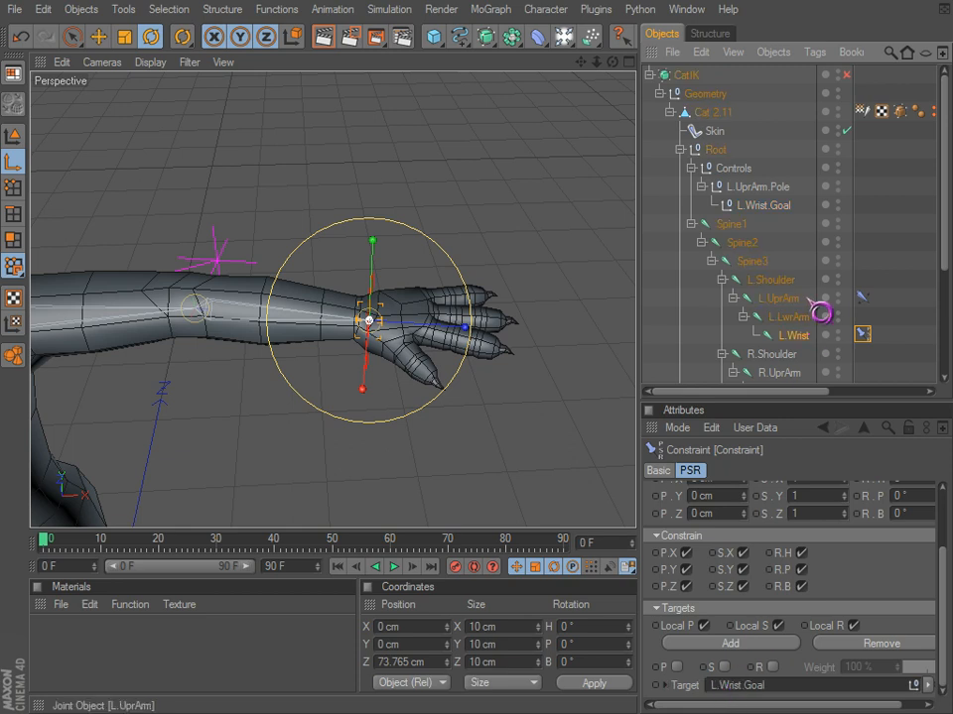
left_click(762, 205)
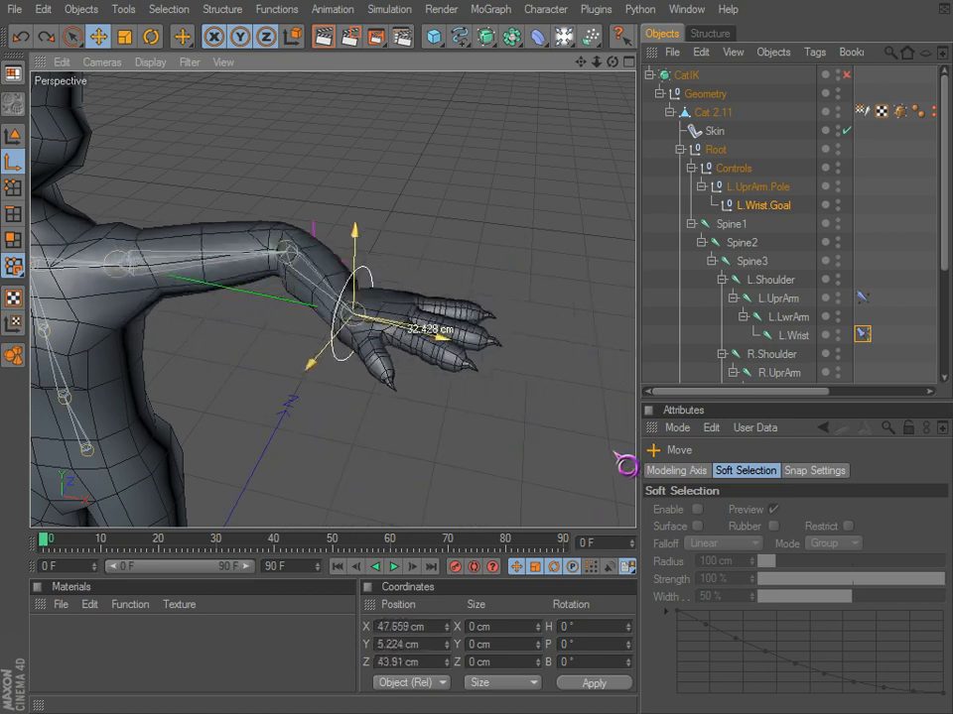
left_click_drag(353, 313, 432, 327)
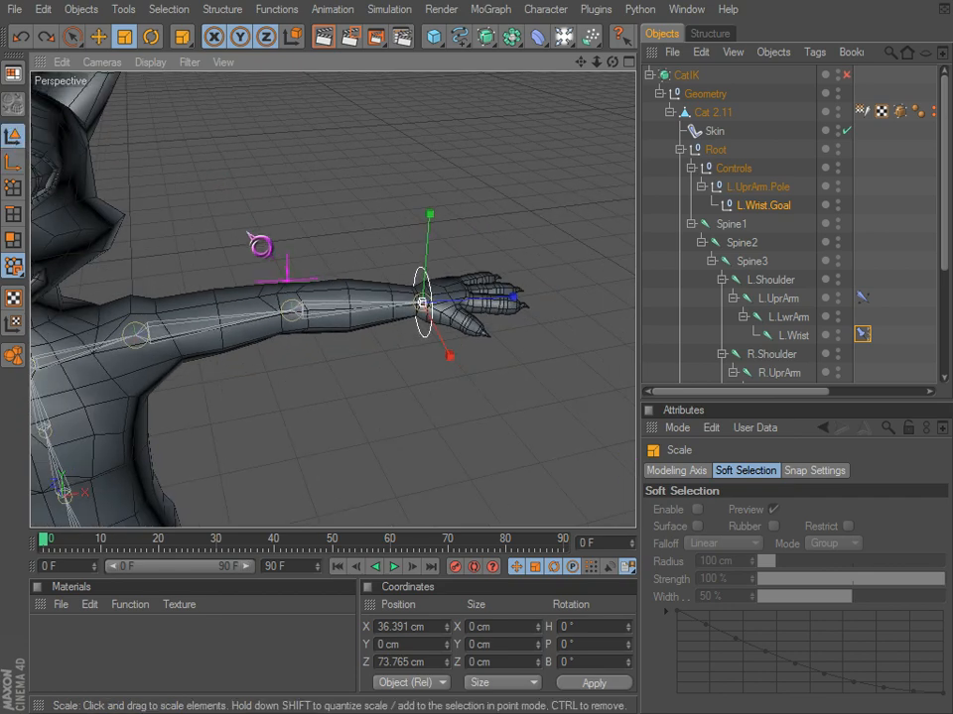
left_click(150, 36)
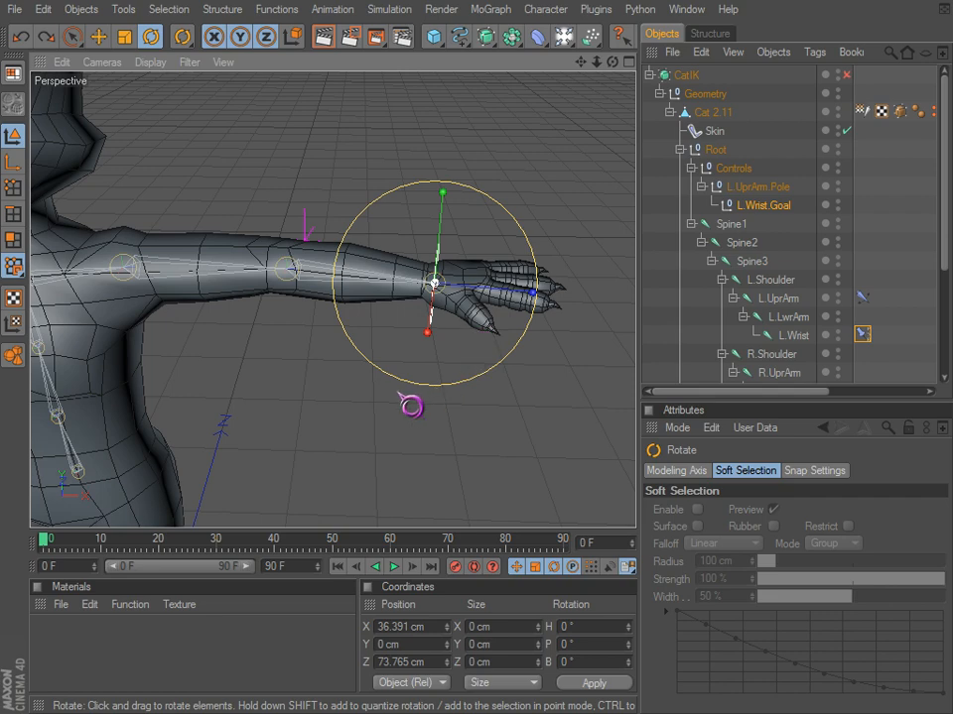
left_click(97, 37)
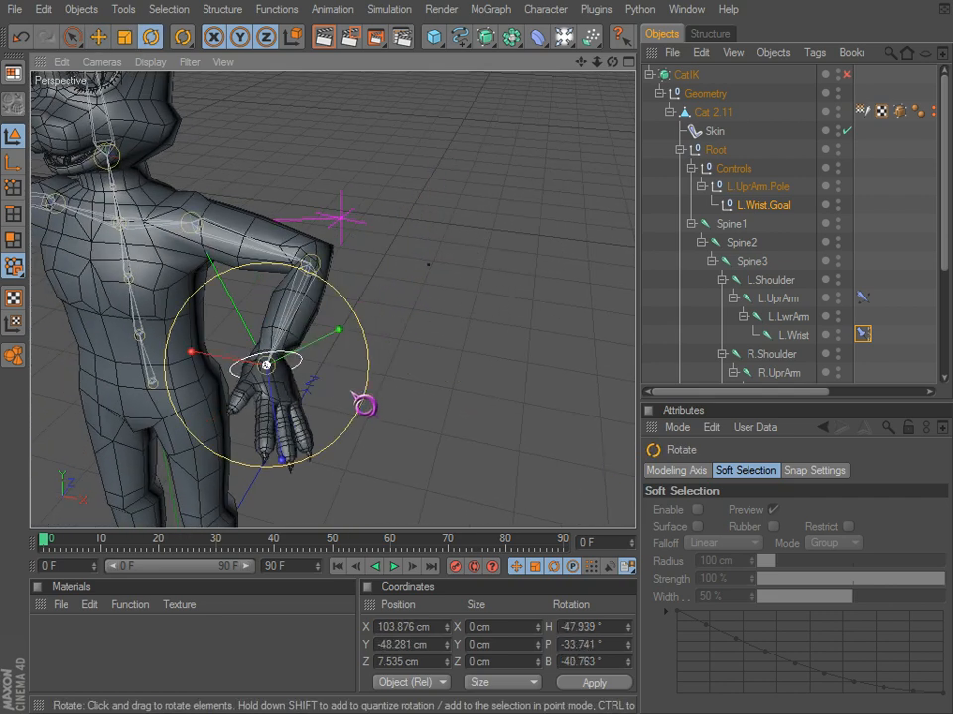
left_click_drag(263, 367, 427, 263)
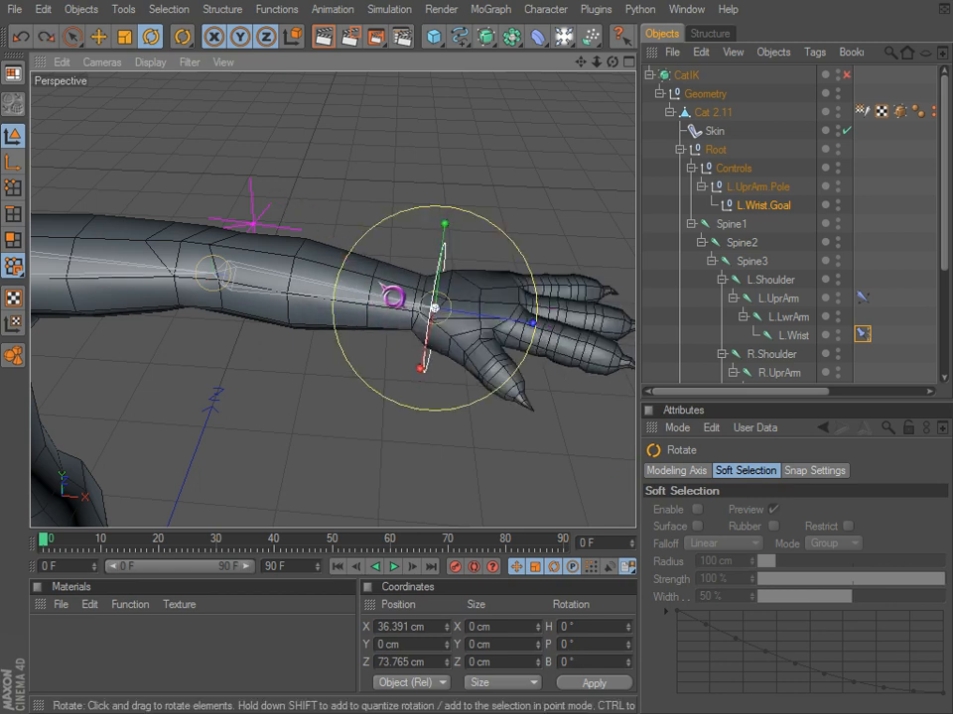
left_click_drag(407, 305, 427, 338)
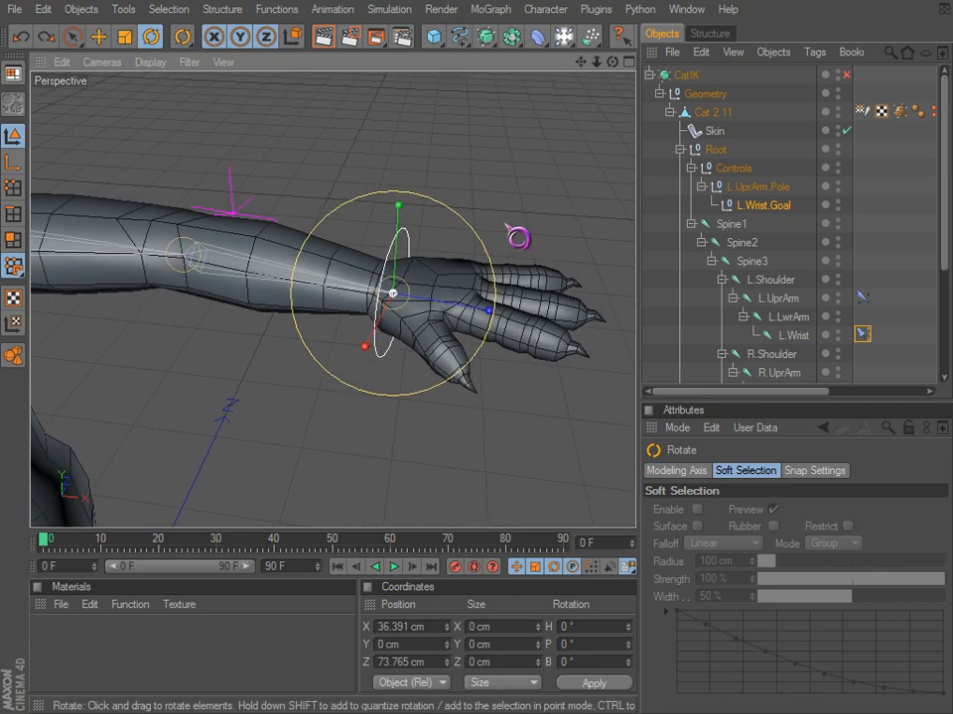
left_click(784, 317)
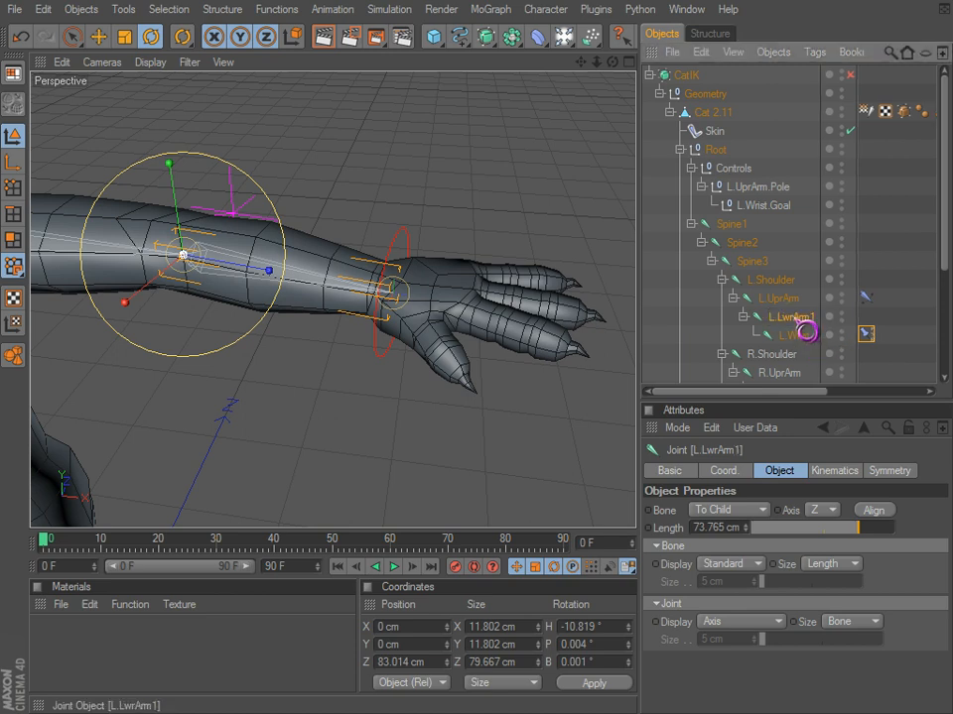
Step: Duplicate the wrist joint to create the new forearm joint
left_click(793, 334)
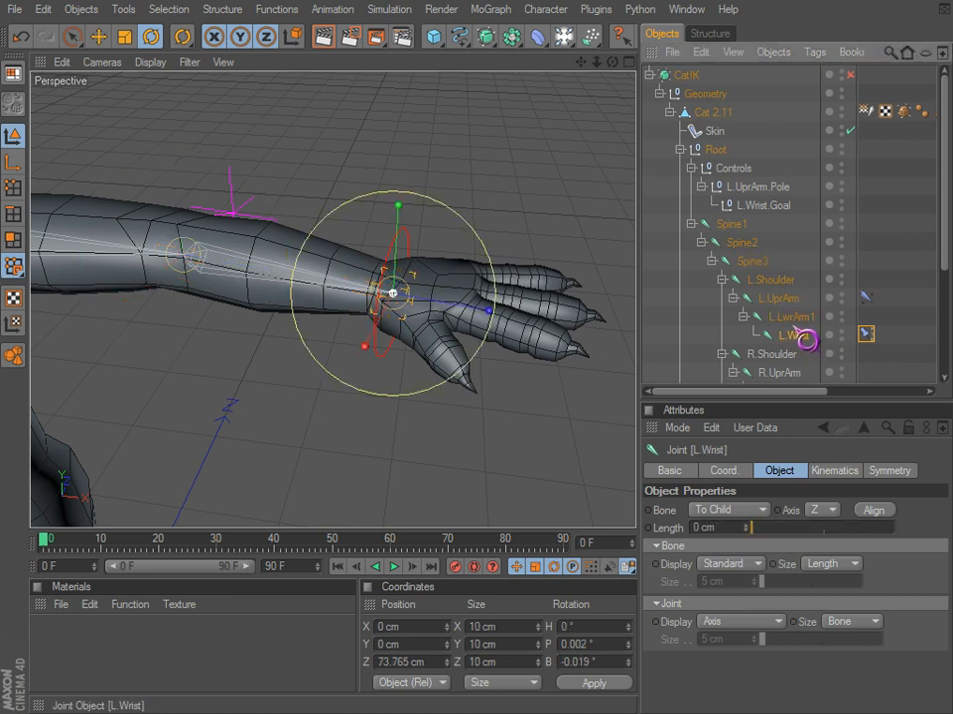
left_click(780, 316)
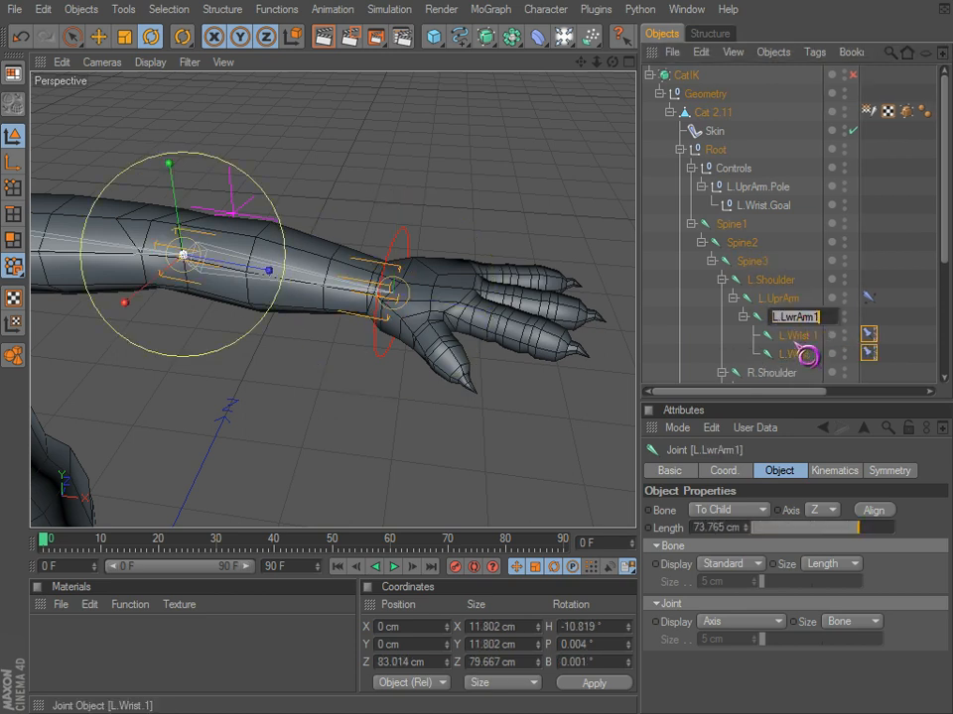
left_click(798, 335)
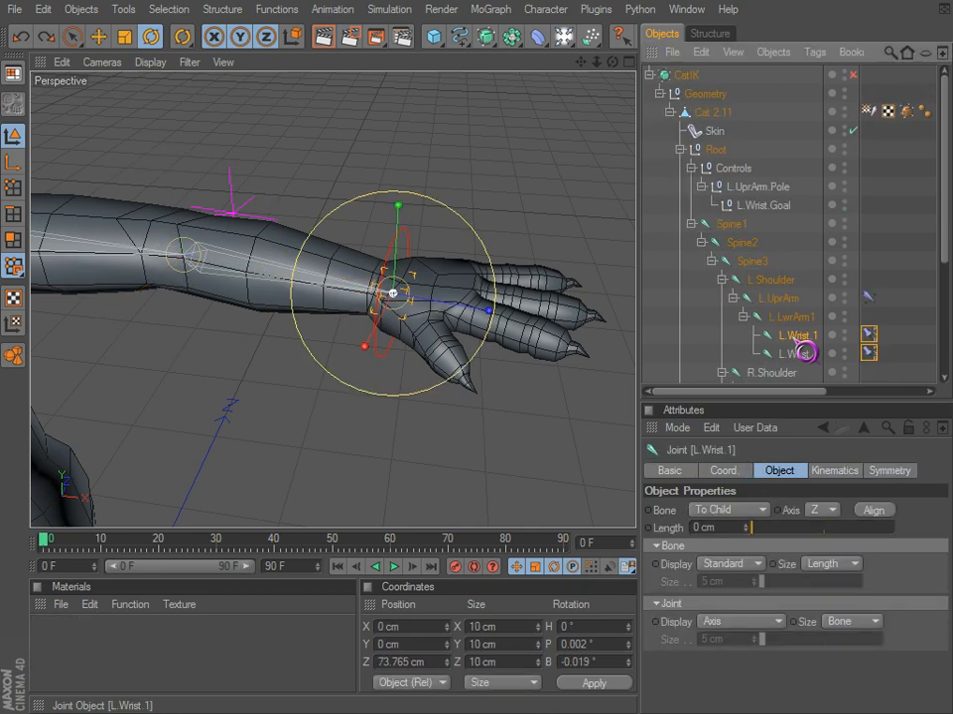
left_click(798, 334)
type("L.LwrArm2")
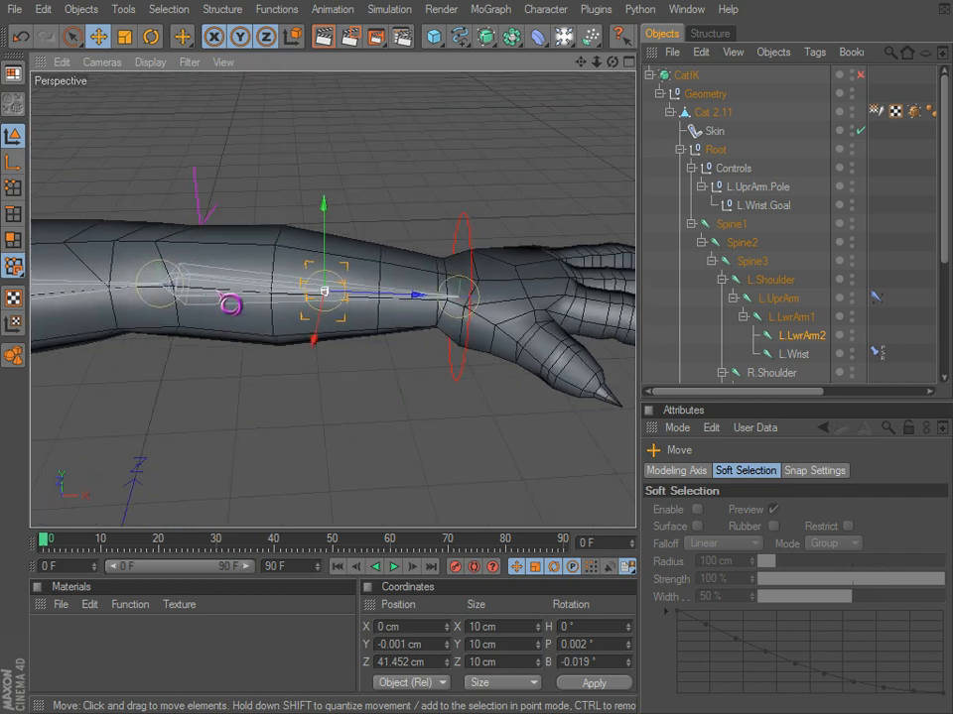
left_click(793, 353)
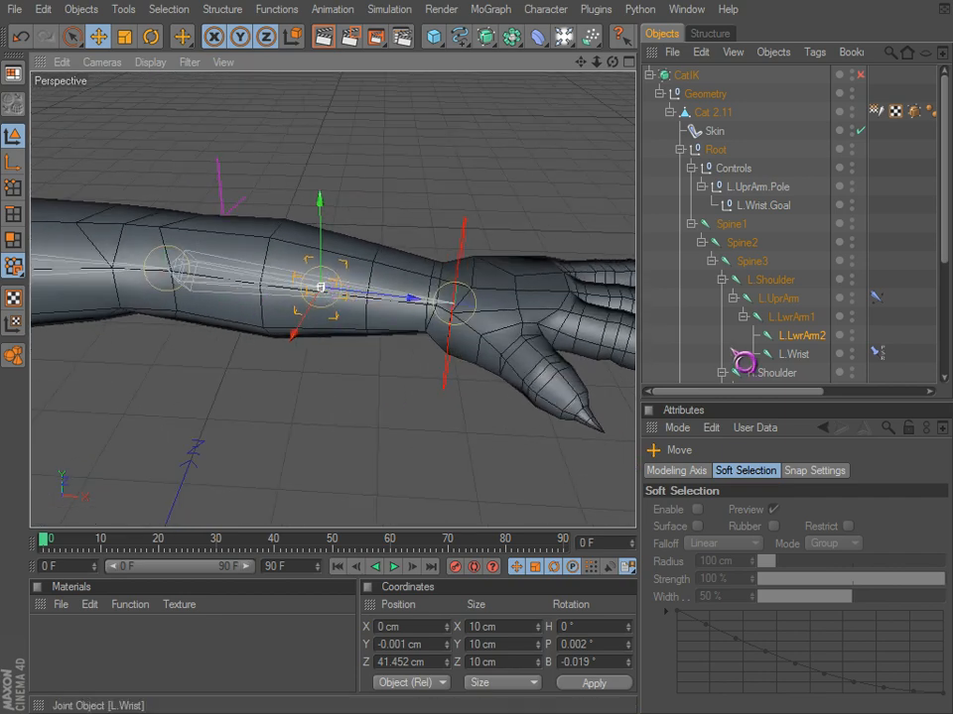
Step: Set L.LwrArm1 and L.LwrArm2 bones to Axis, lengthening L.LwrArm2 to 32 cm
left_click(791, 316)
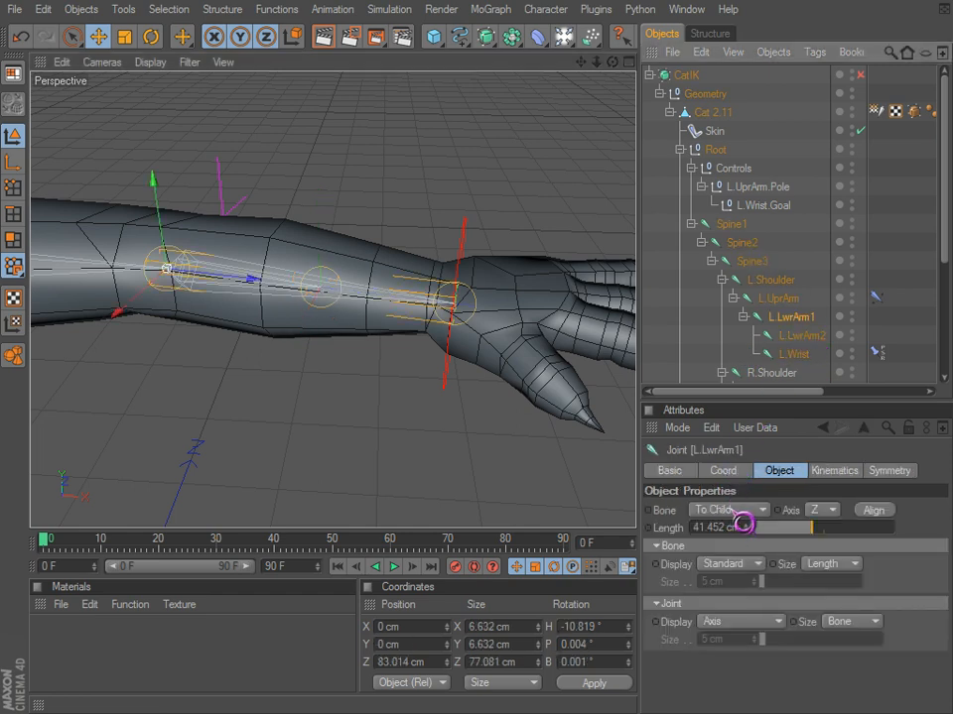
left_click(729, 527)
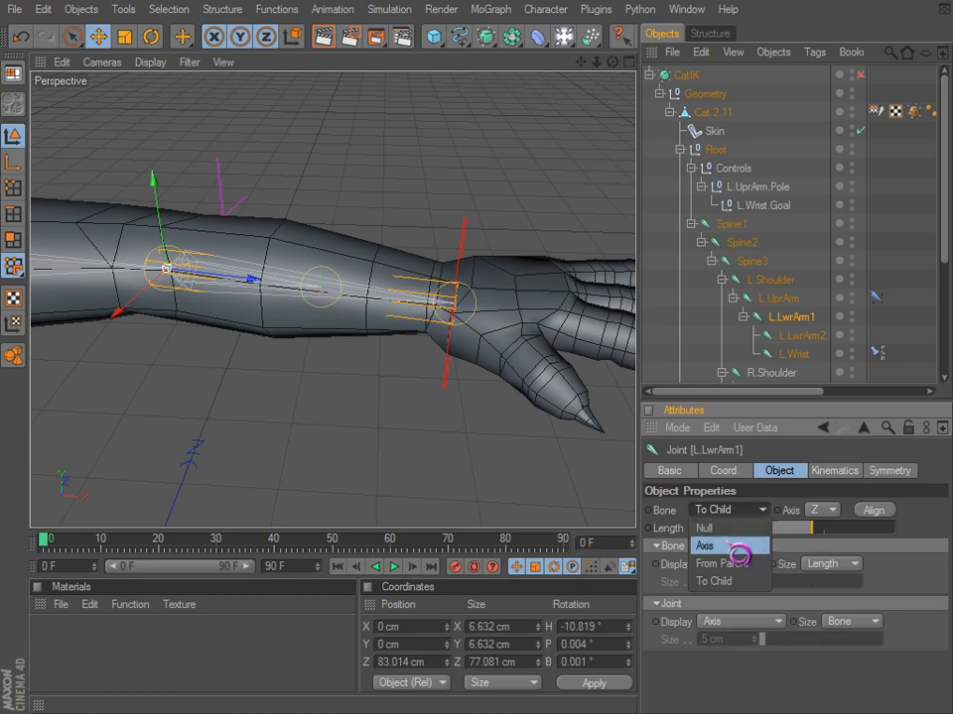
left_click(705, 546)
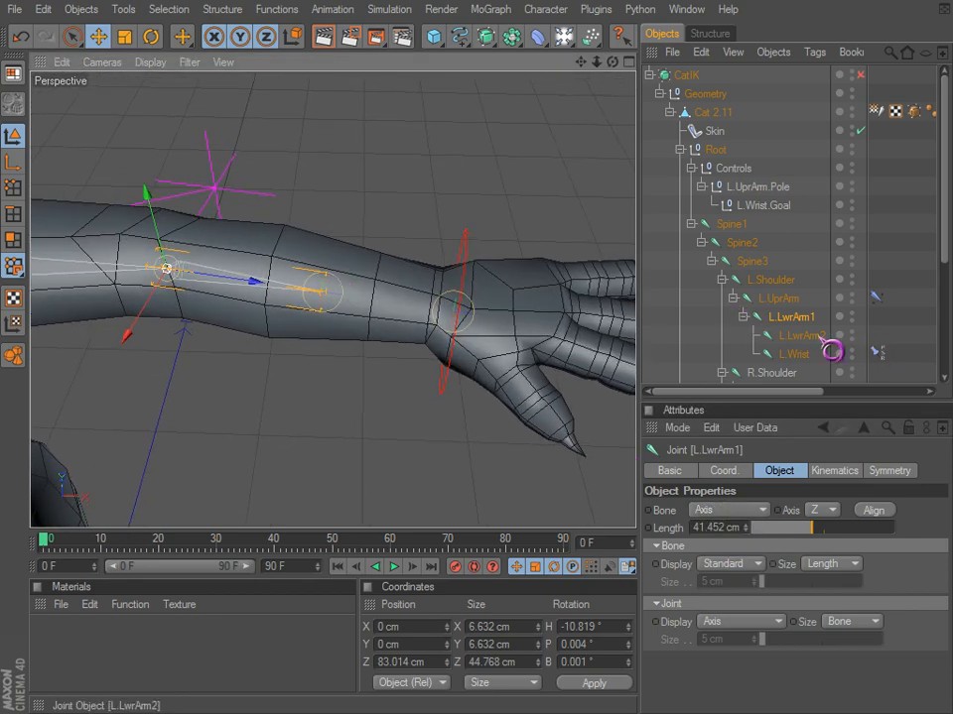
left_click(796, 336)
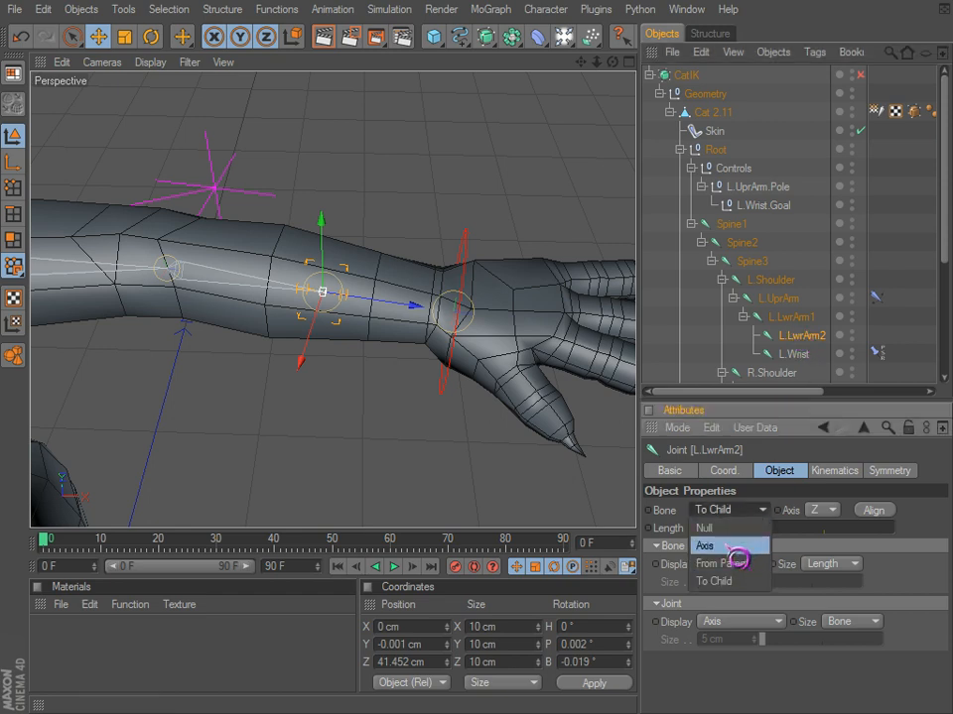
left_click(705, 546)
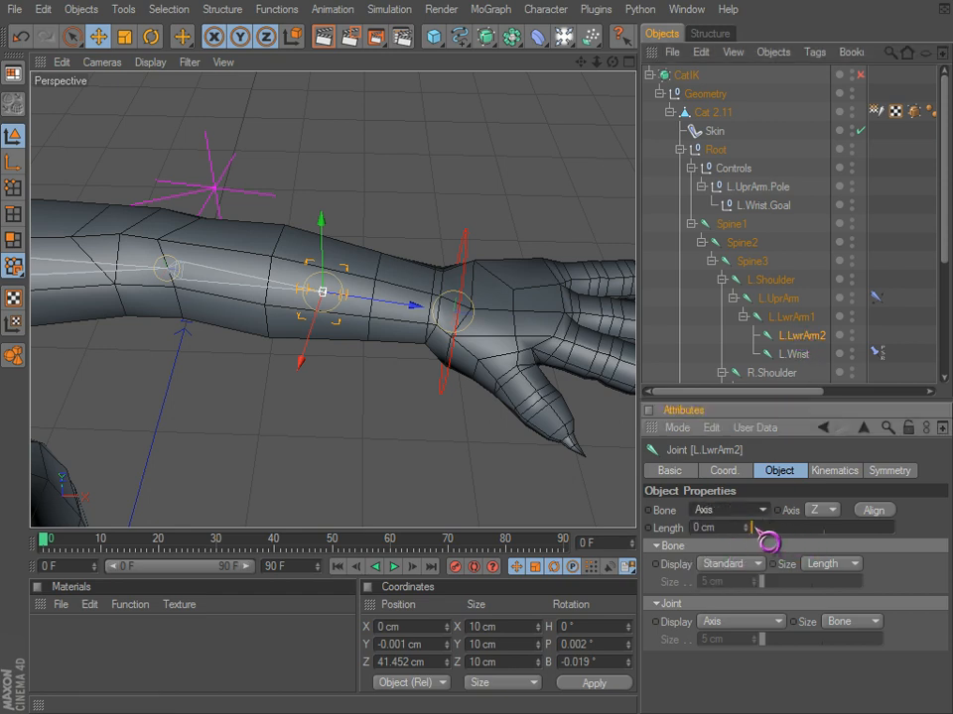
left_click_drag(754, 528, 798, 548)
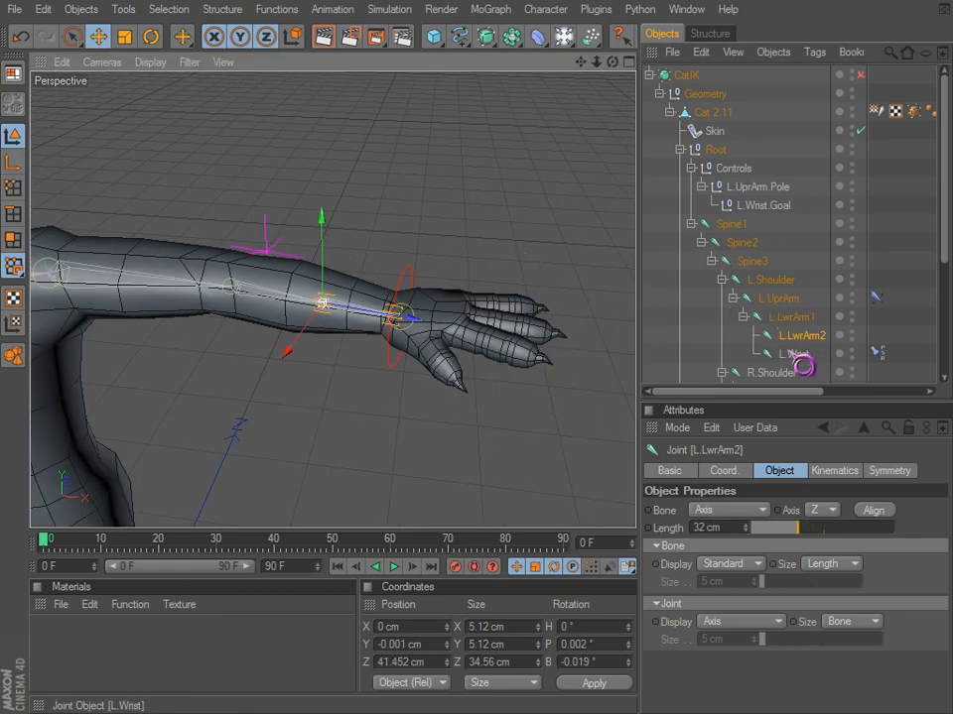
left_click(793, 353)
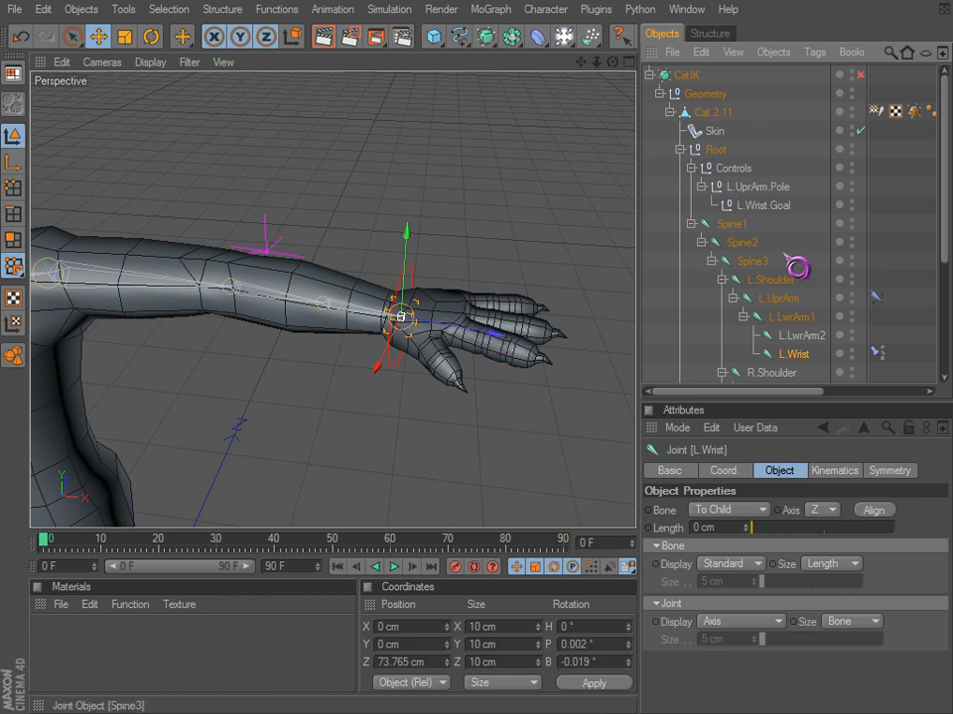
Step: Tag L.Wrist.Goal with XPresso, move the editor aside, and drop in a joint node
left_click(772, 372)
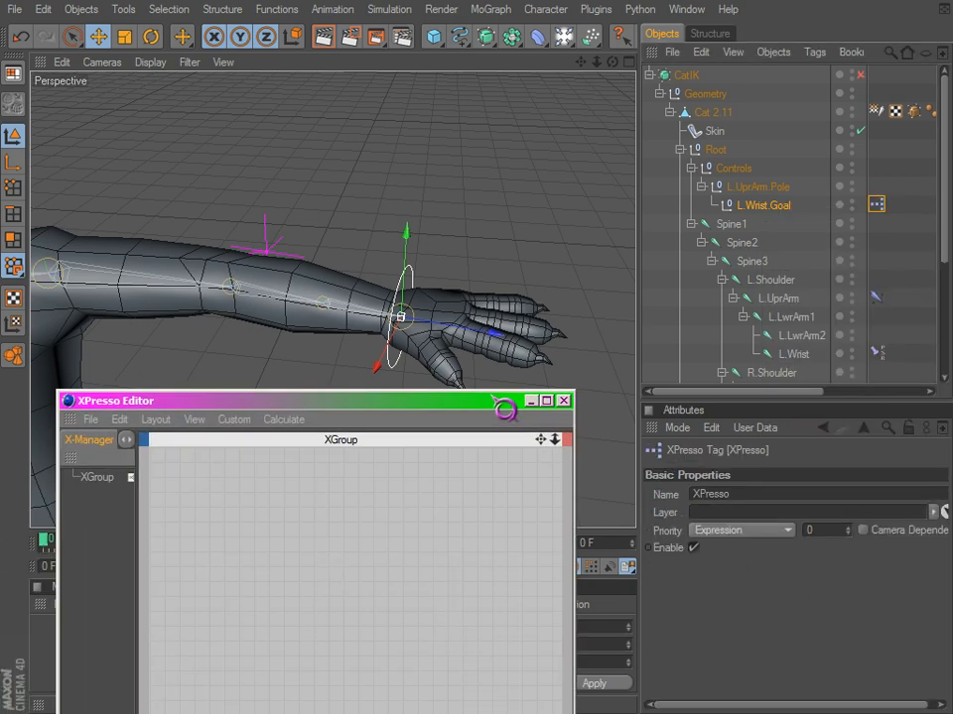
left_click_drag(297, 400, 635, 458)
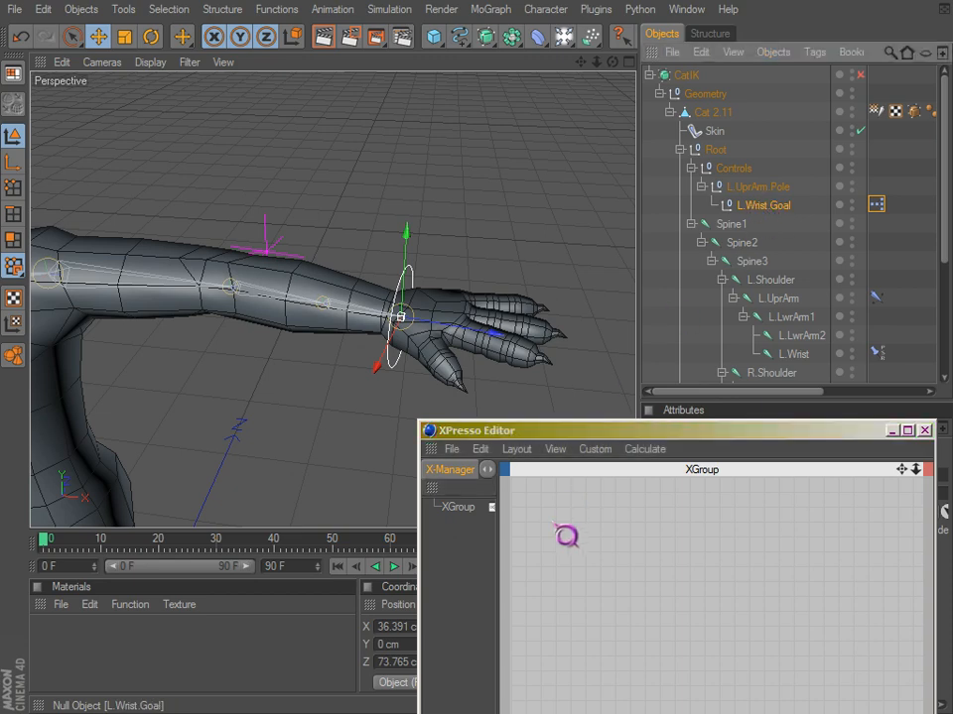
left_click_drag(759, 205, 550, 519)
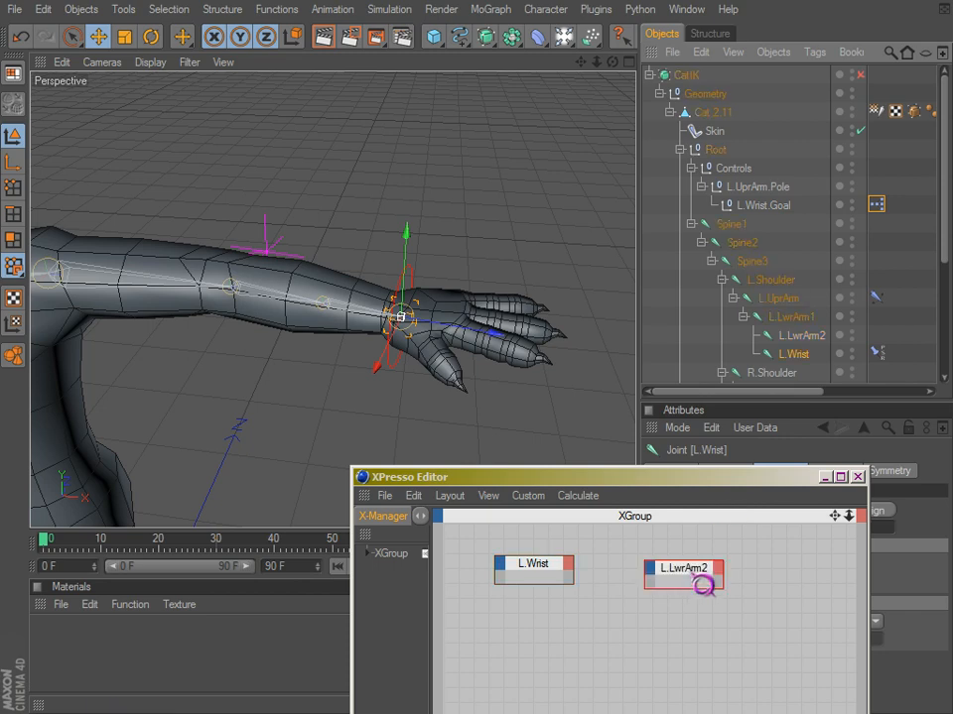
Step: Add a Math node between the L.Wrist and L.LwrArm2 nodes
left_click(683, 573)
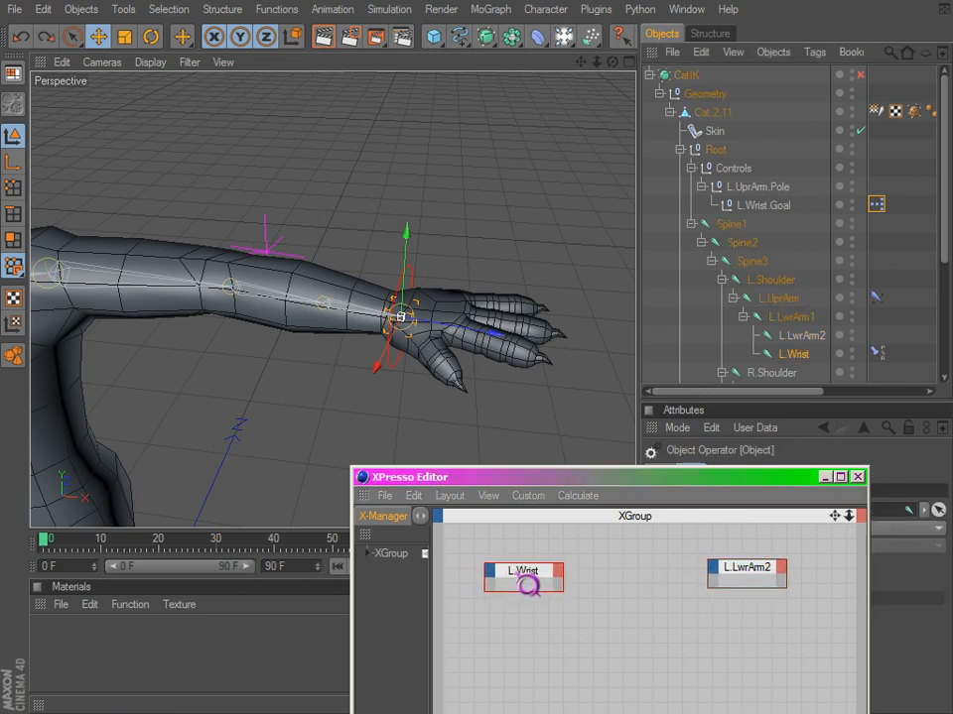
left_click(799, 335)
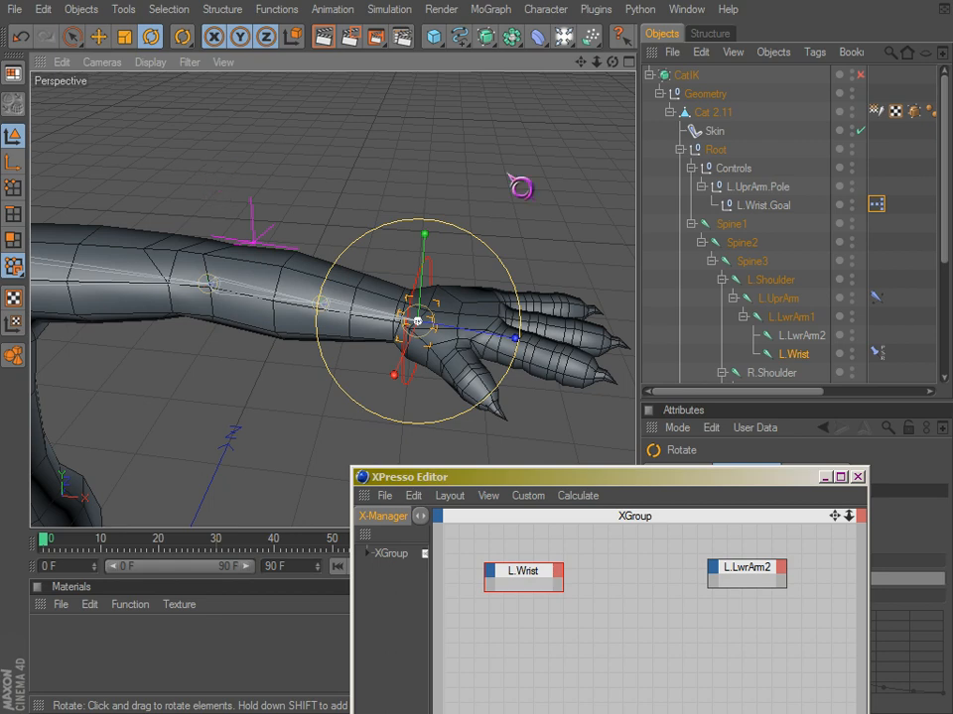
left_click(762, 205)
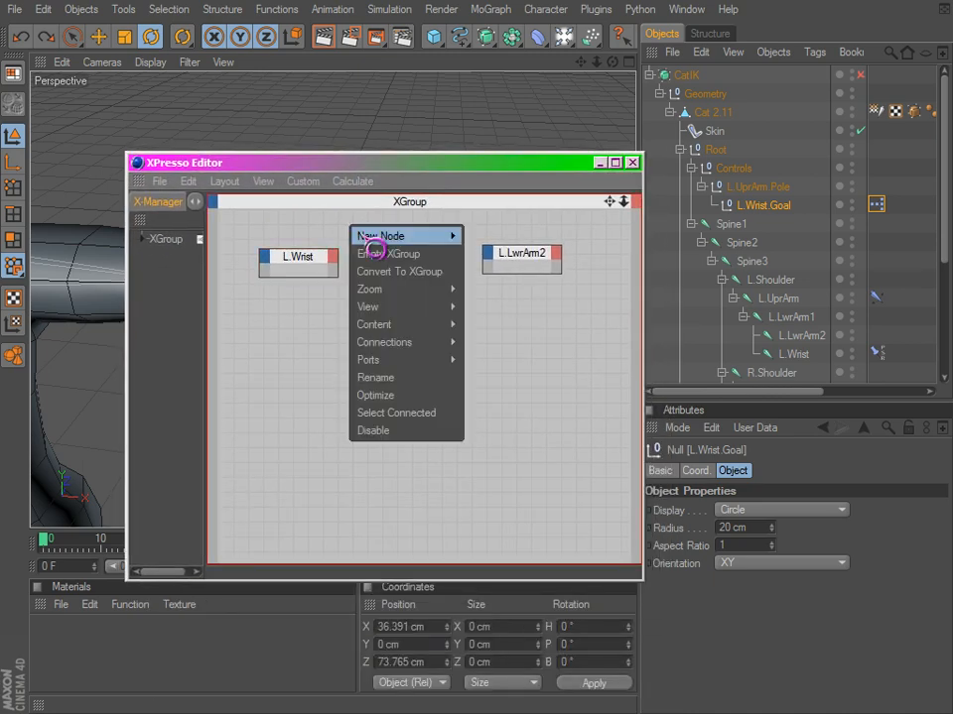
mouse_move(382, 235)
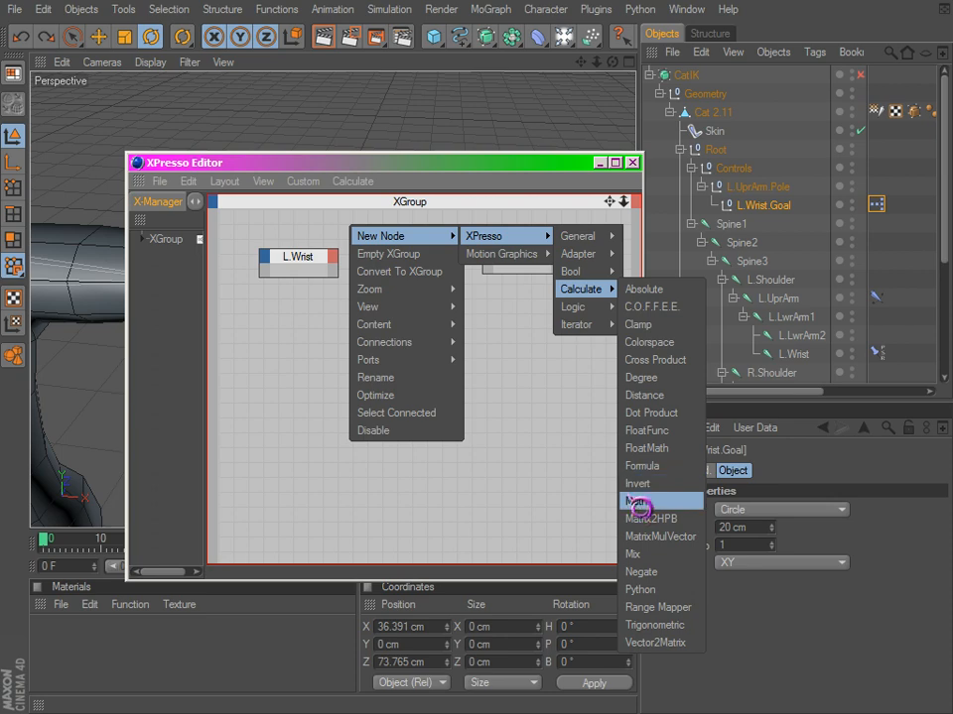
left_click(633, 501)
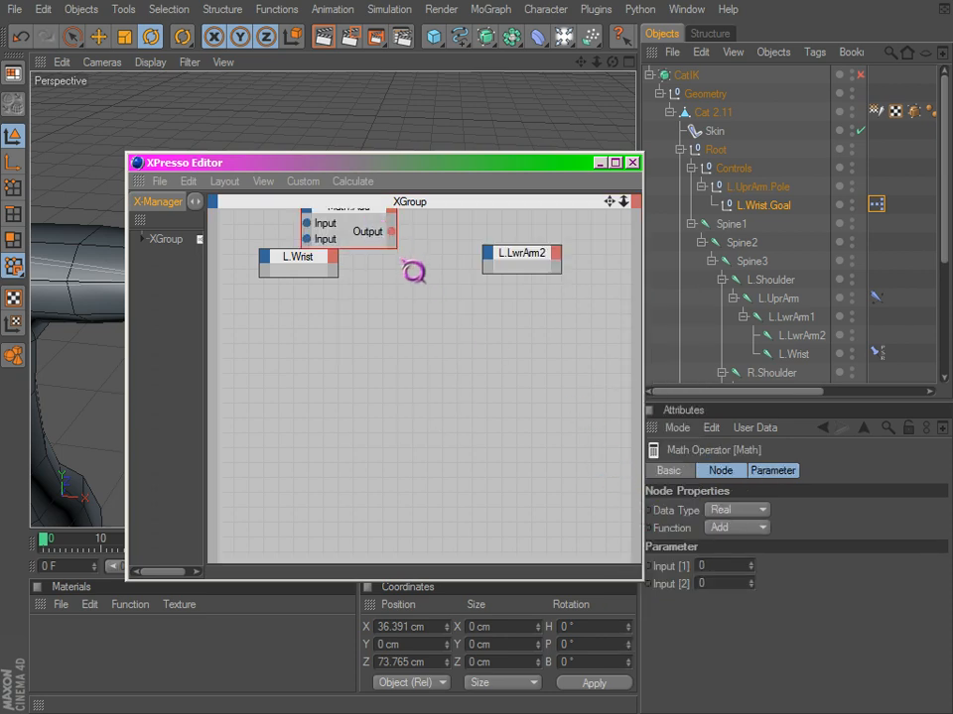
left_click_drag(367, 231, 402, 279)
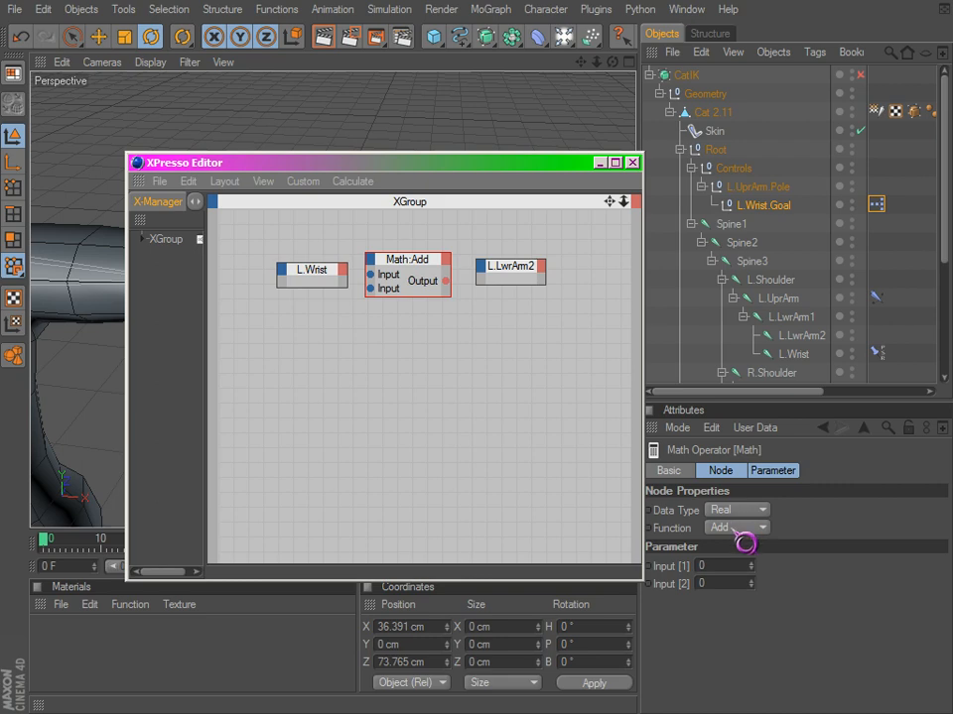
Step: Set the Math node to Divide by 2 and wire L.Wrist's rotation into it
left_click(734, 527)
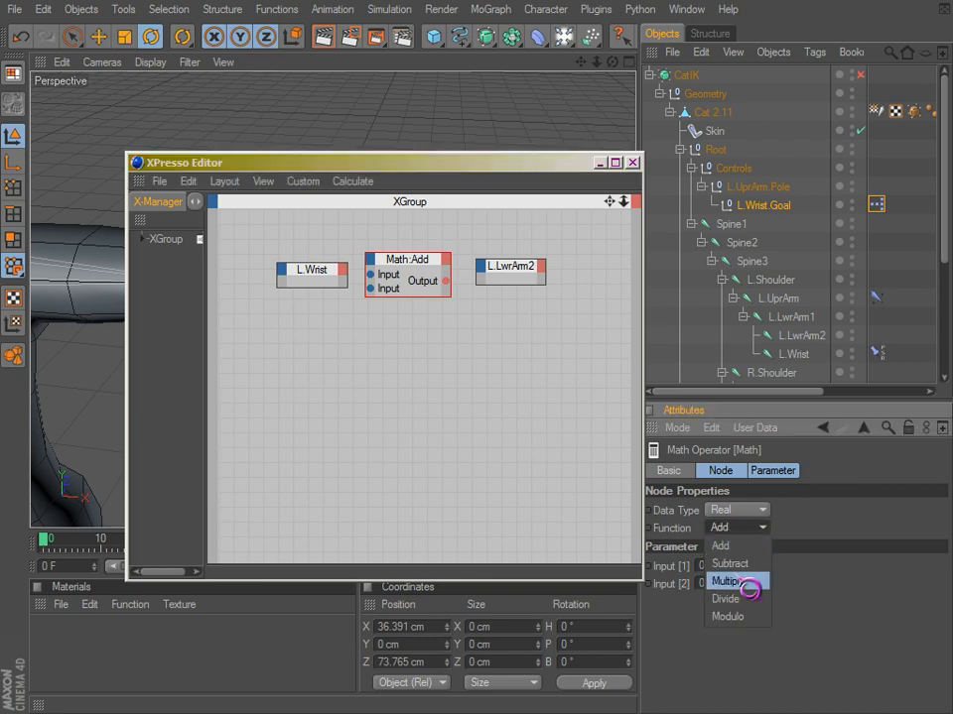
left_click(725, 599)
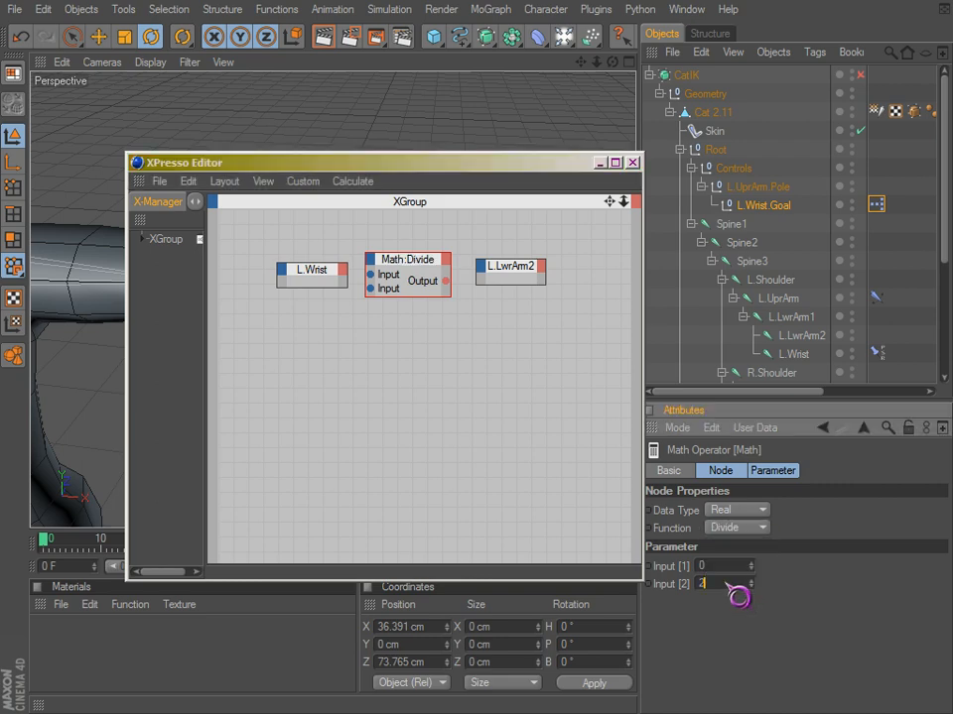
left_click(312, 270)
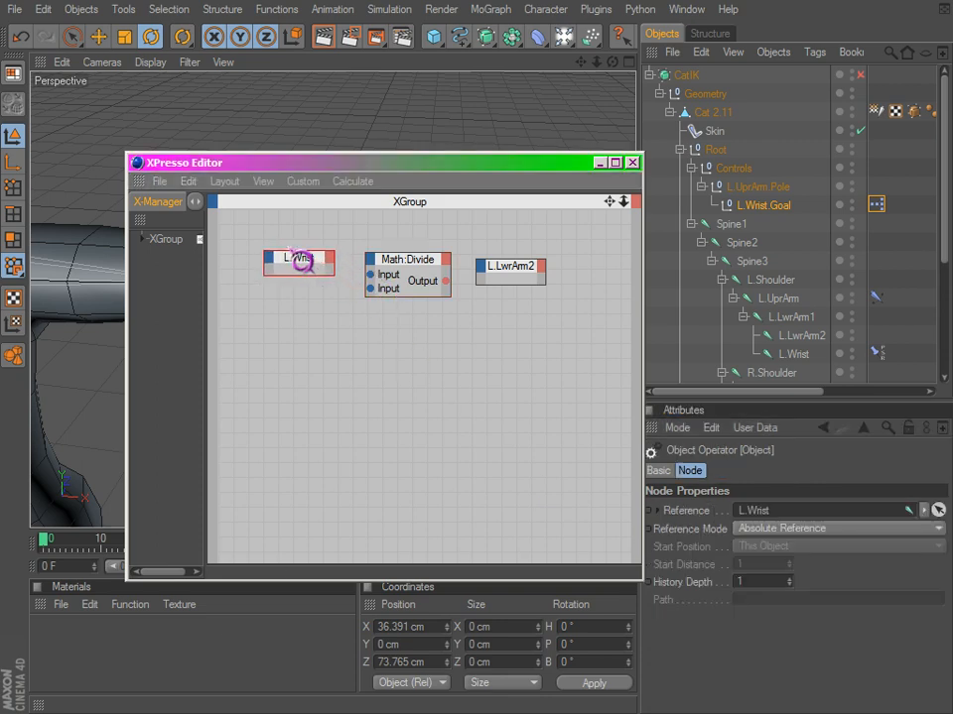
right_click(300, 262)
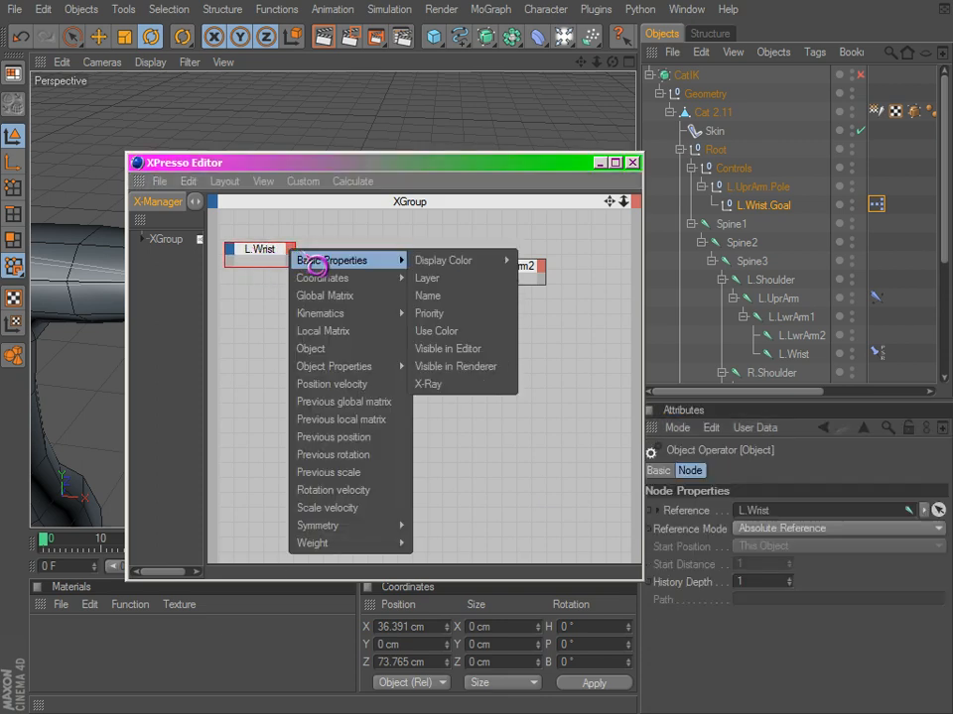
mouse_move(322, 278)
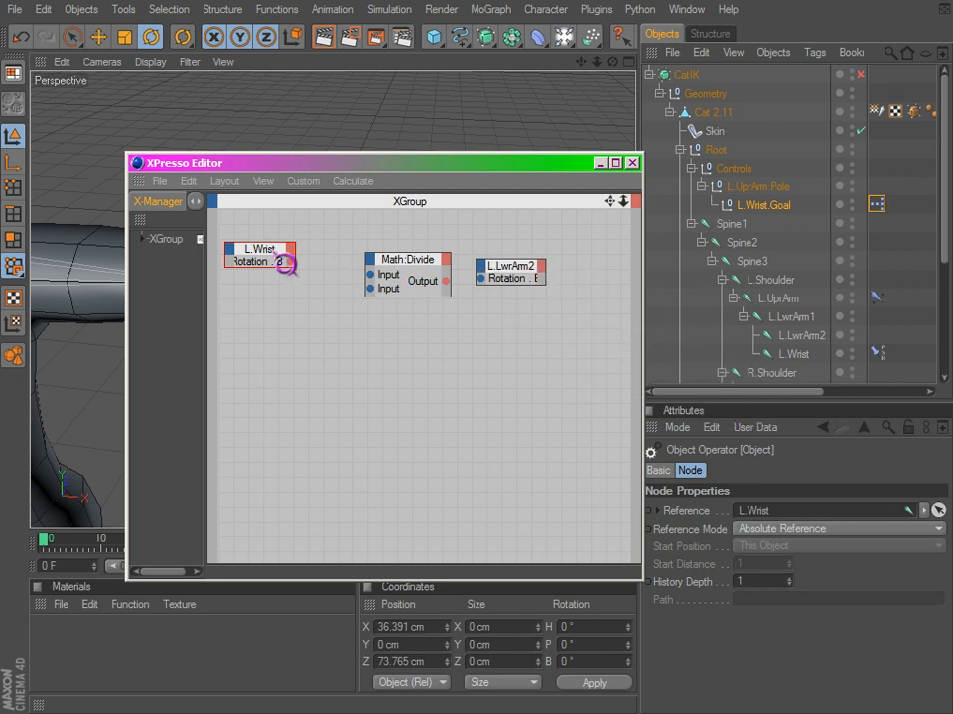
left_click_drag(285, 261, 389, 288)
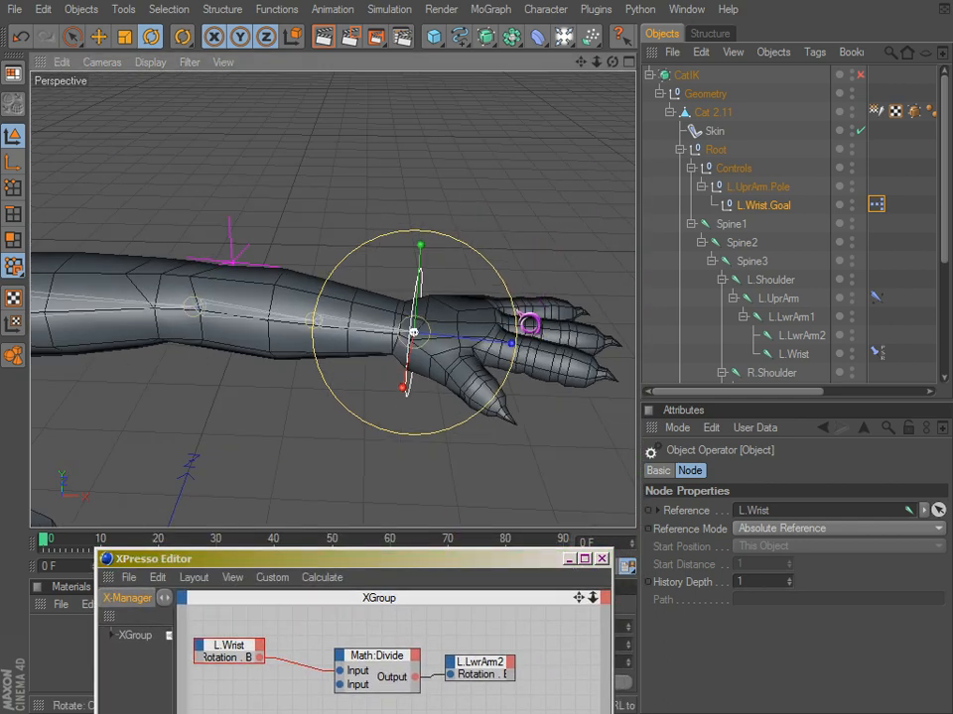
scroll("down", 3)
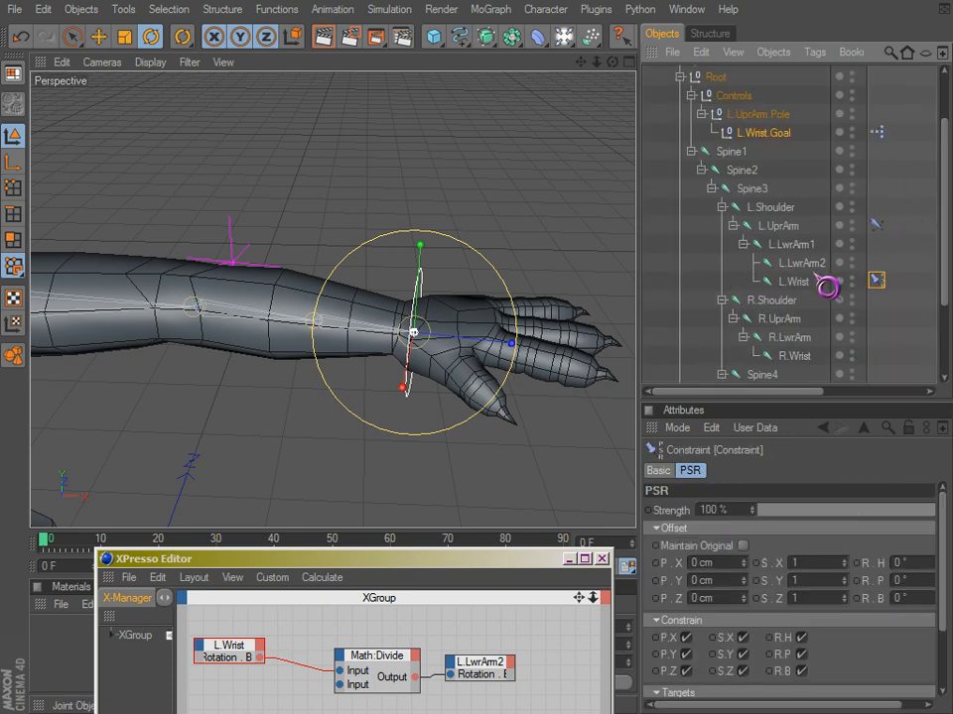
left_click(790, 281)
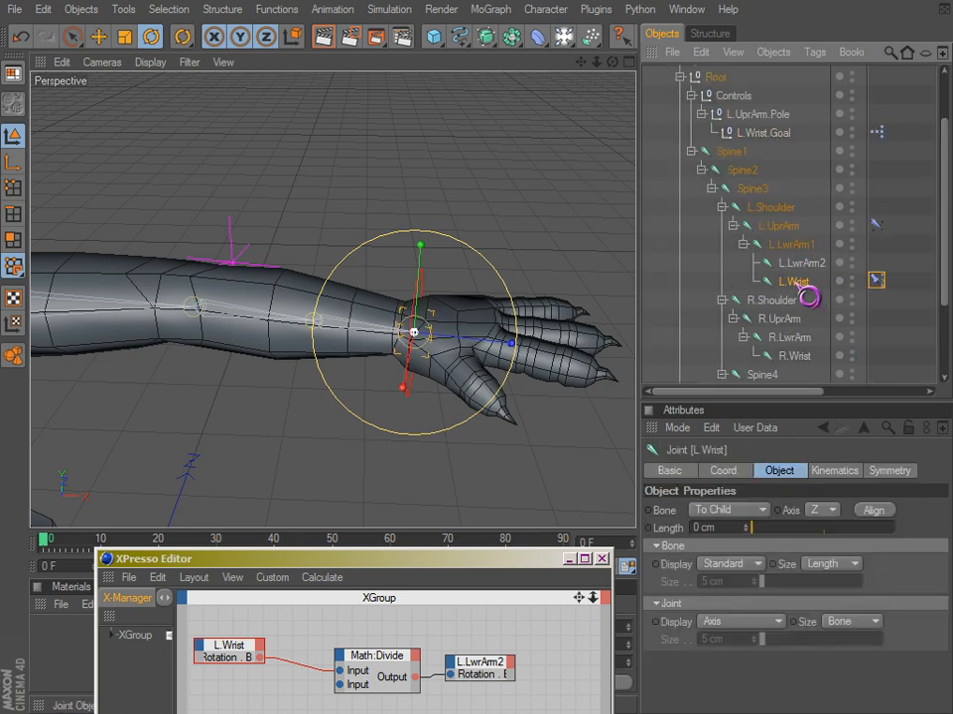
left_click(764, 132)
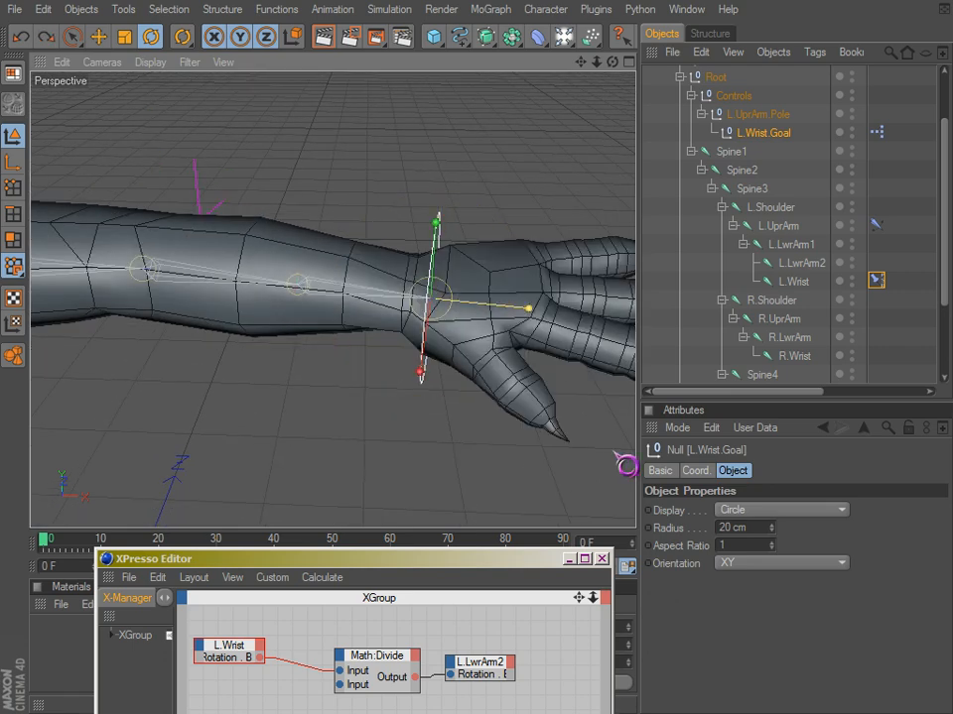
left_click(792, 281)
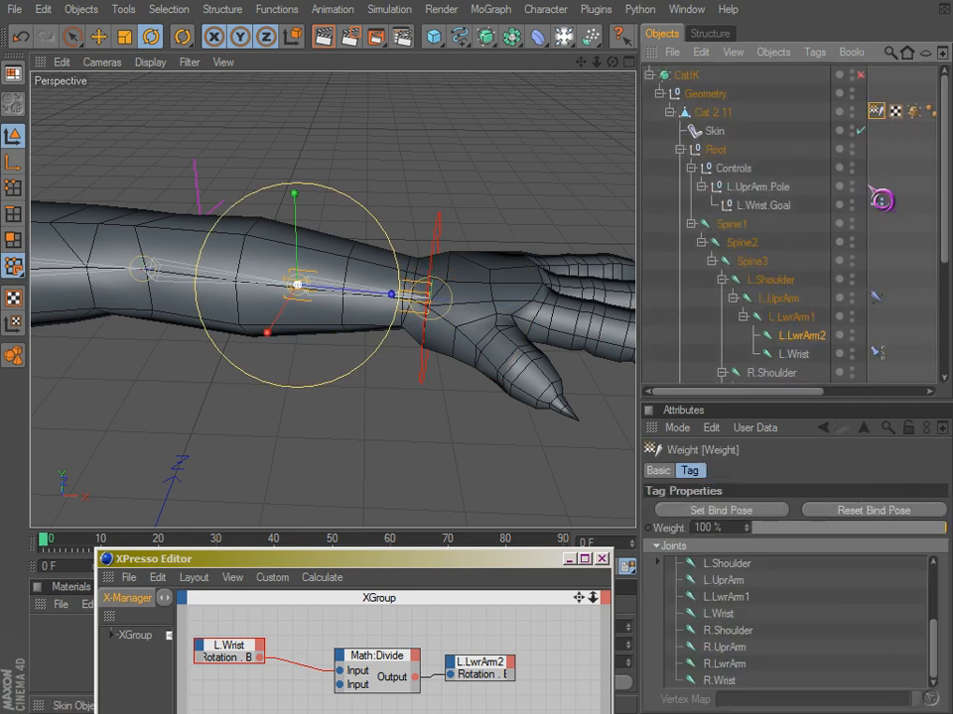
Step: Add L.LwrArm2 to the weight joints and paint its influence on the lower forearm
left_click(717, 613)
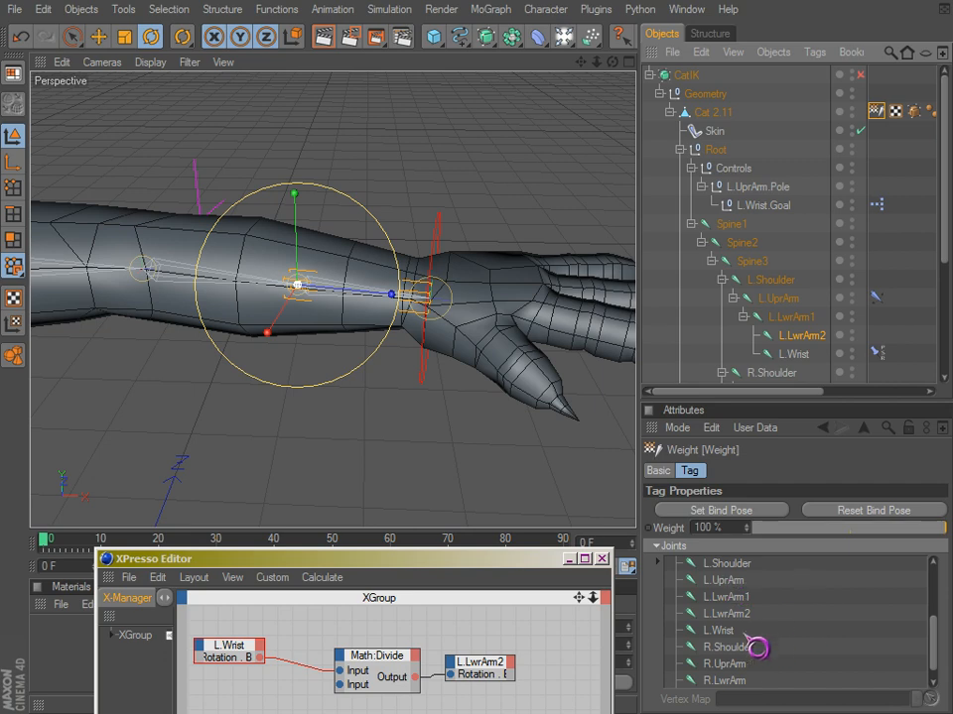
mouse_move(901, 349)
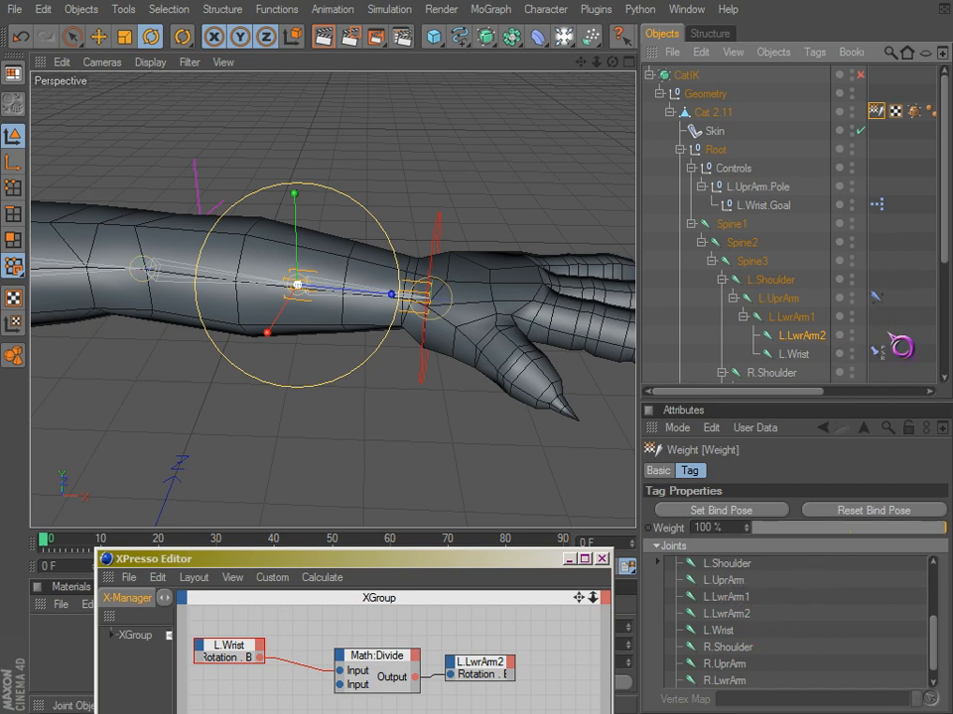
left_click(793, 335)
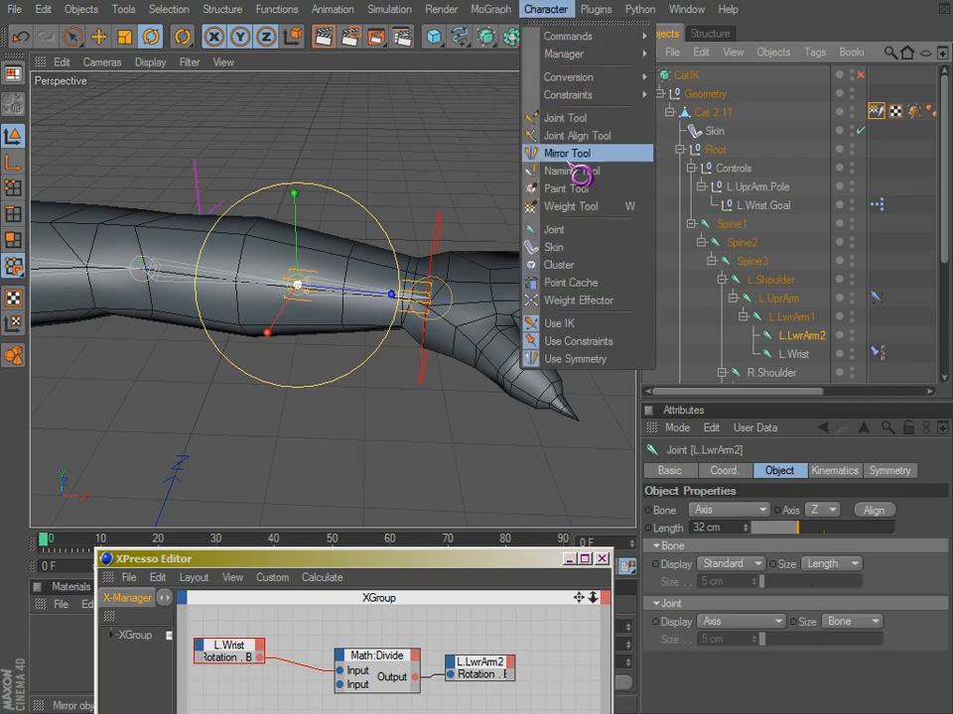
left_click(570, 207)
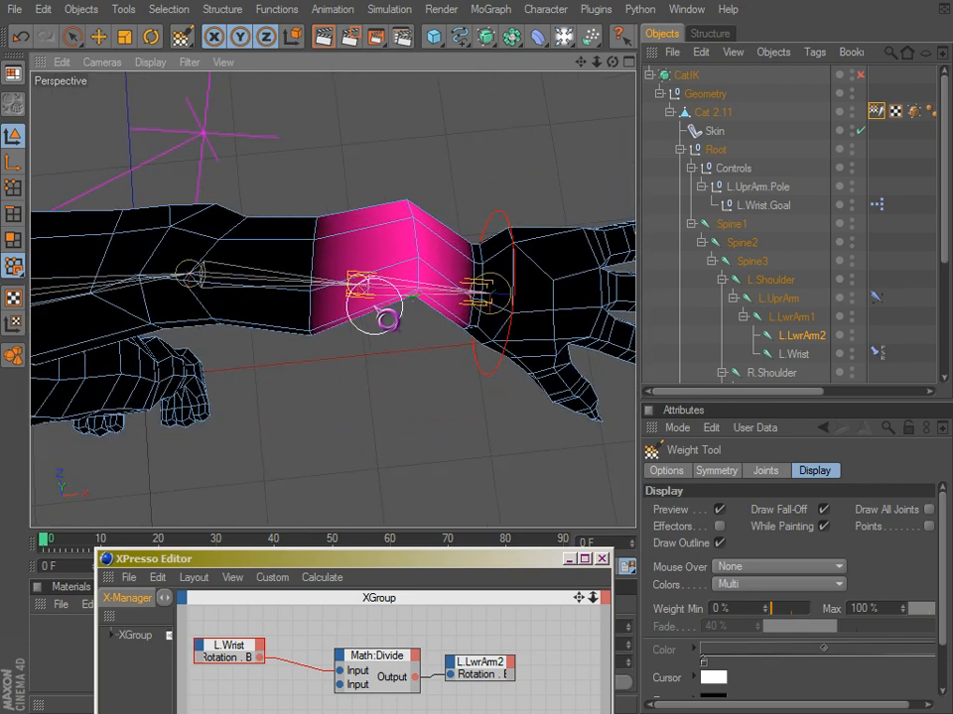
left_click(793, 317)
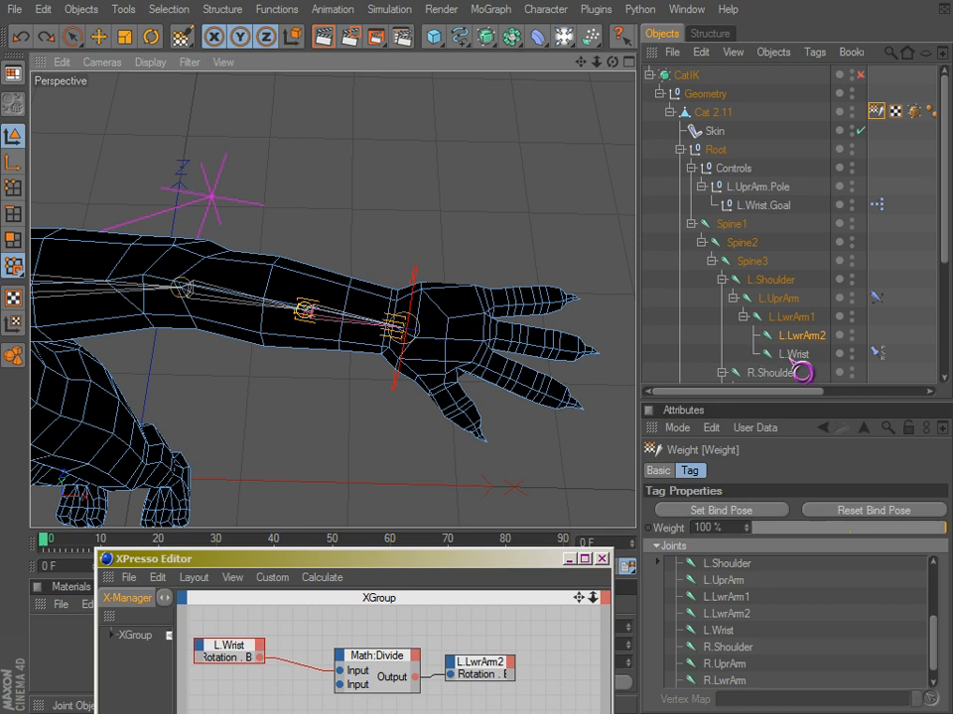
left_click(791, 353)
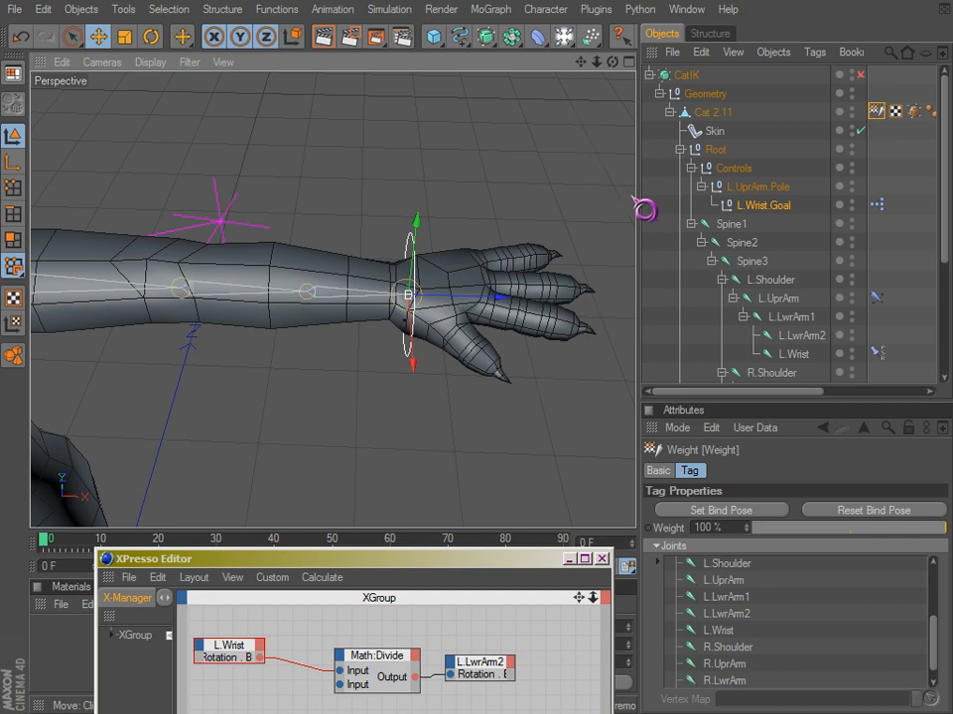
mouse_move(570, 20)
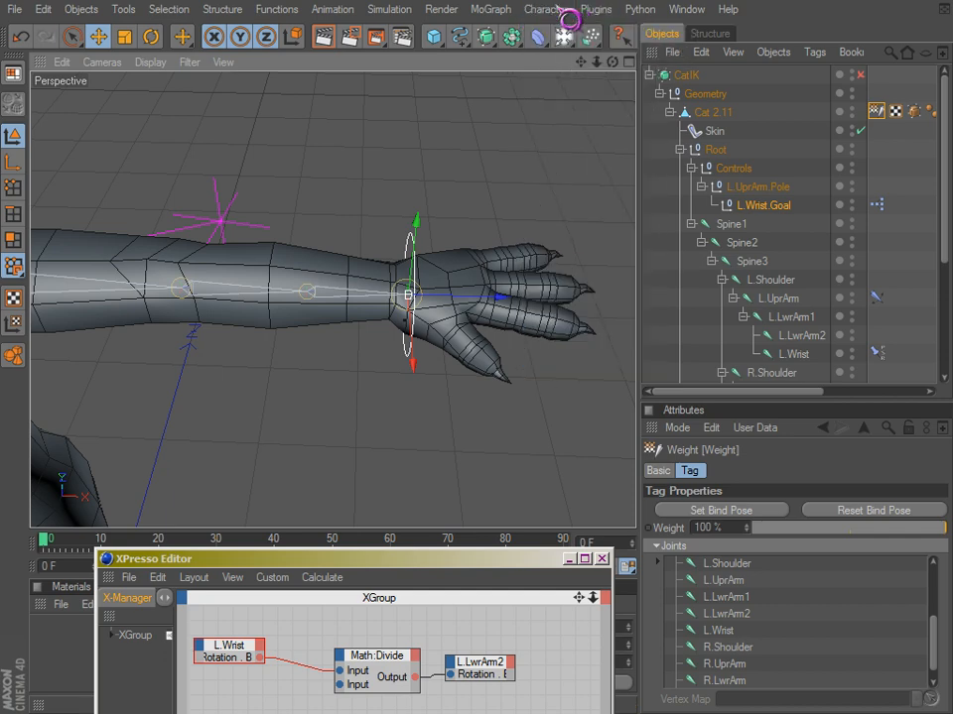
Step: Review L.LwrArm2 and upper-arm weights with a changed weight display, then reselect the wrist goal
left_click(779, 298)
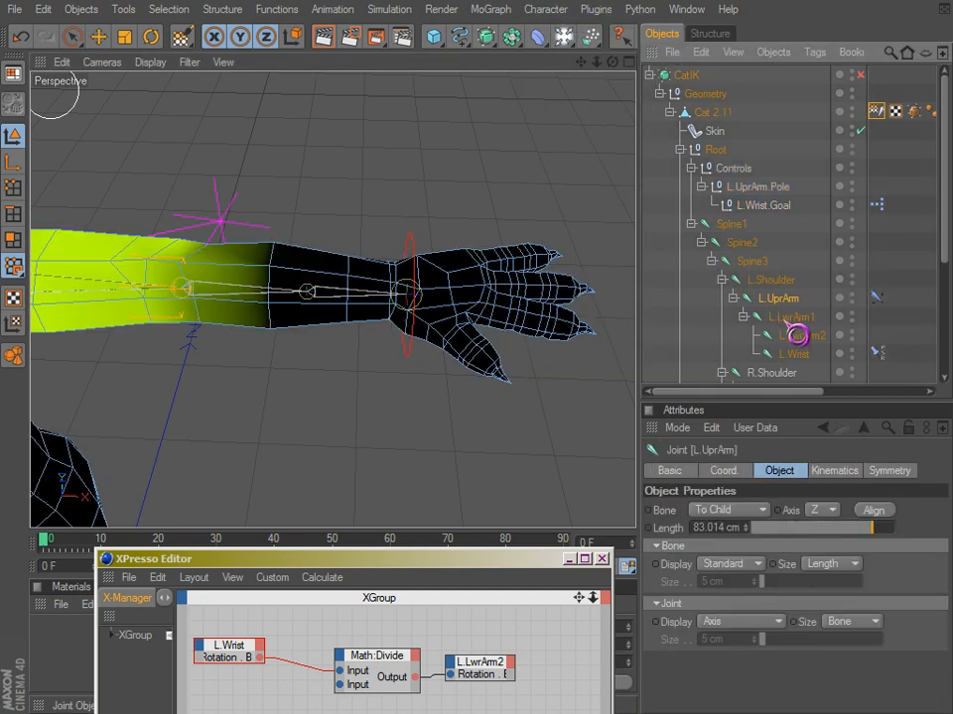
left_click(804, 335)
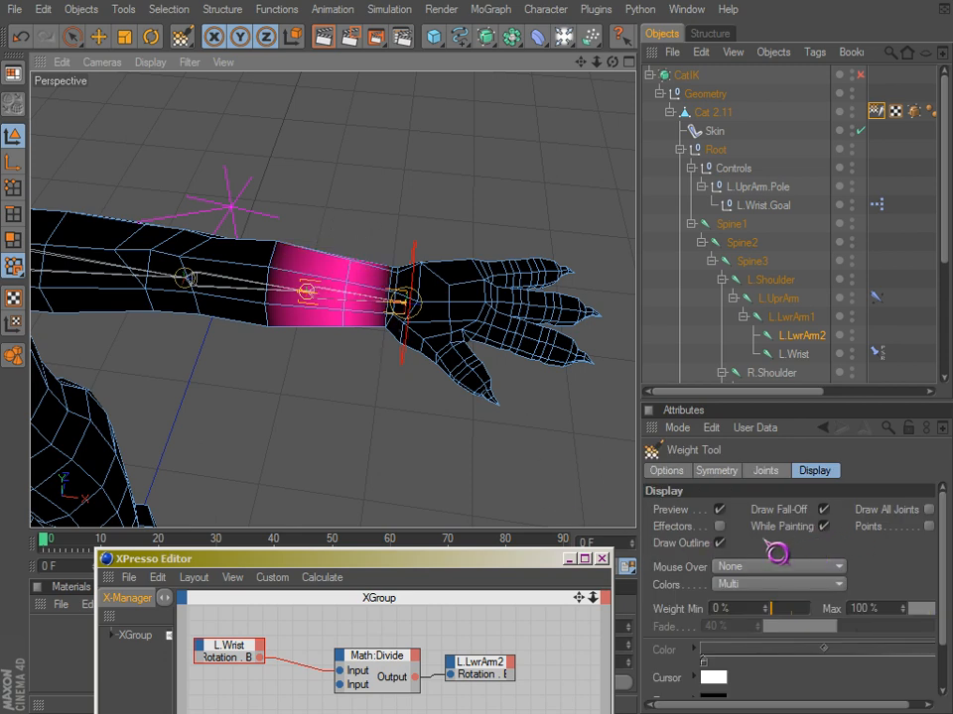
left_click(666, 470)
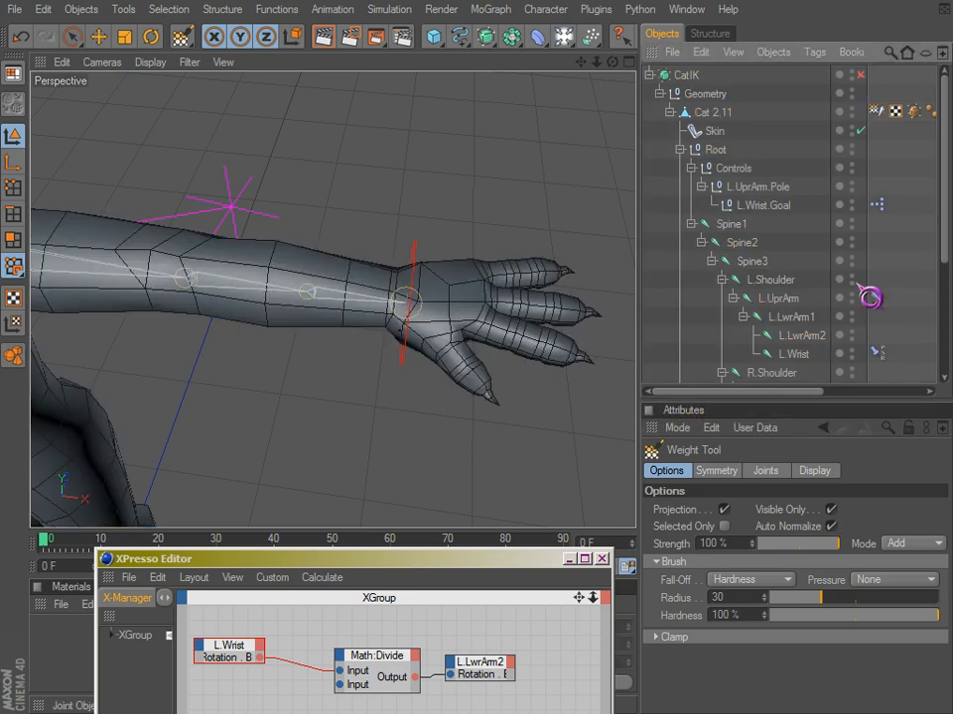
left_click(794, 353)
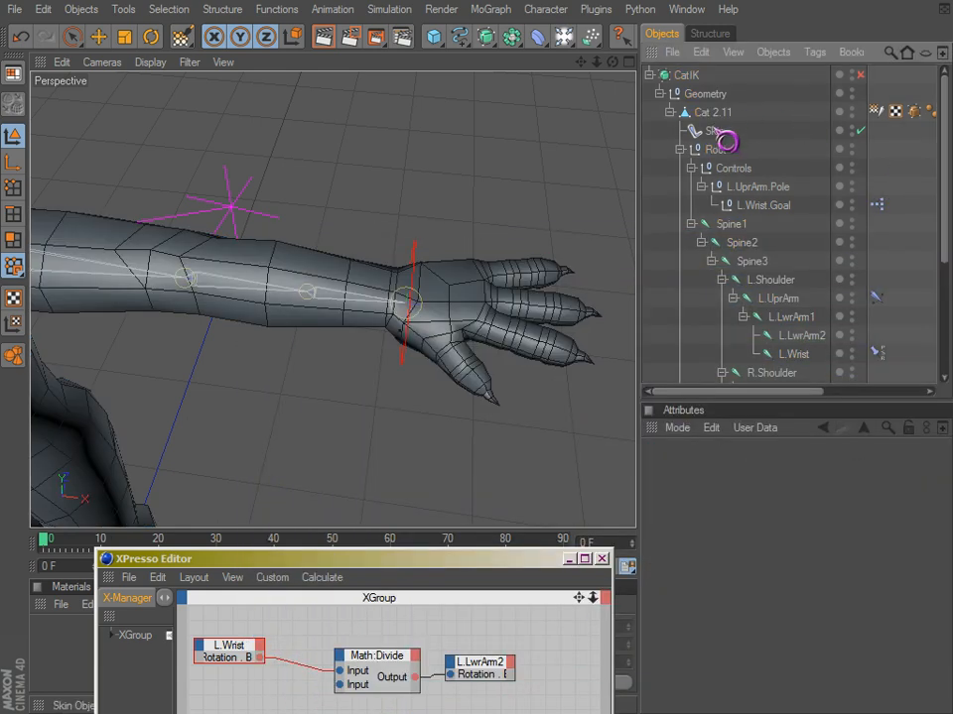
left_click(716, 130)
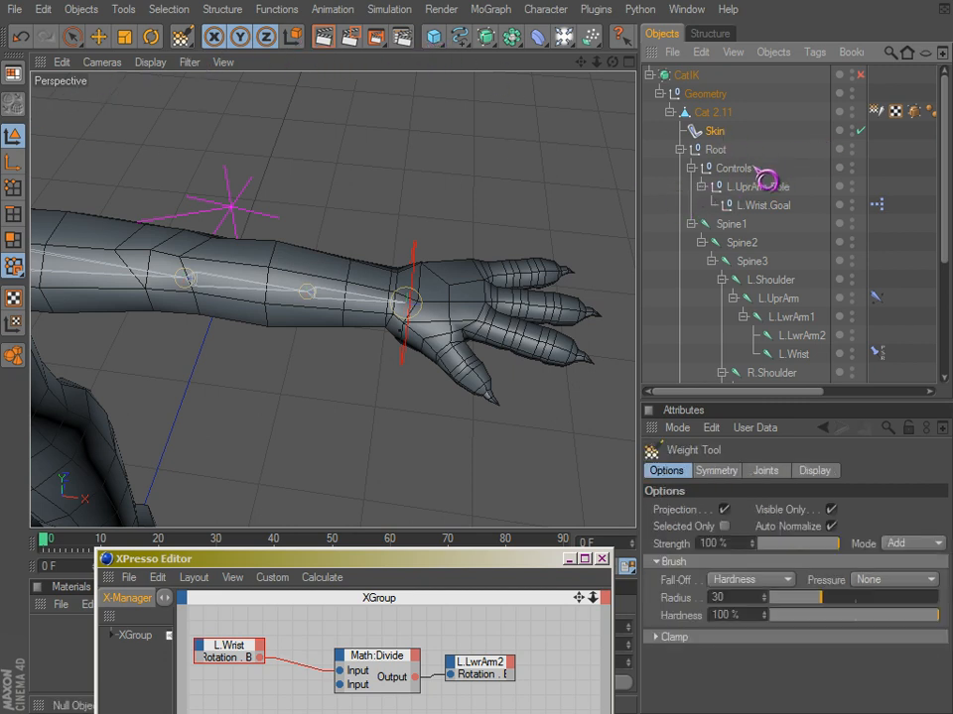
left_click(760, 205)
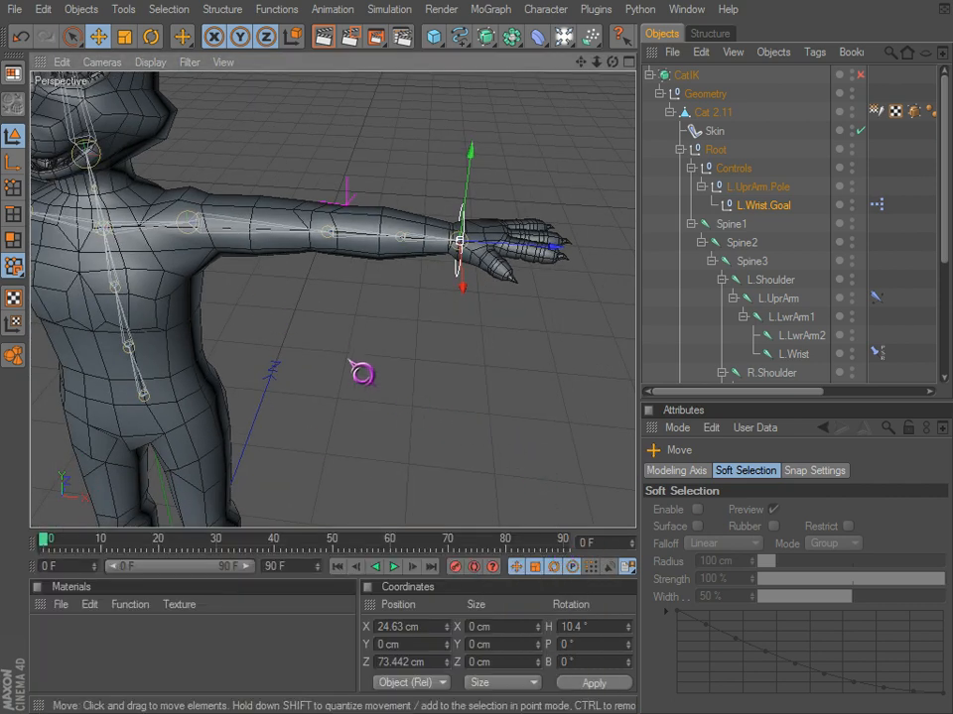
Step: Rotate L.Wrist.Goal to twist the hand, then move it down beside the body
left_click(150, 37)
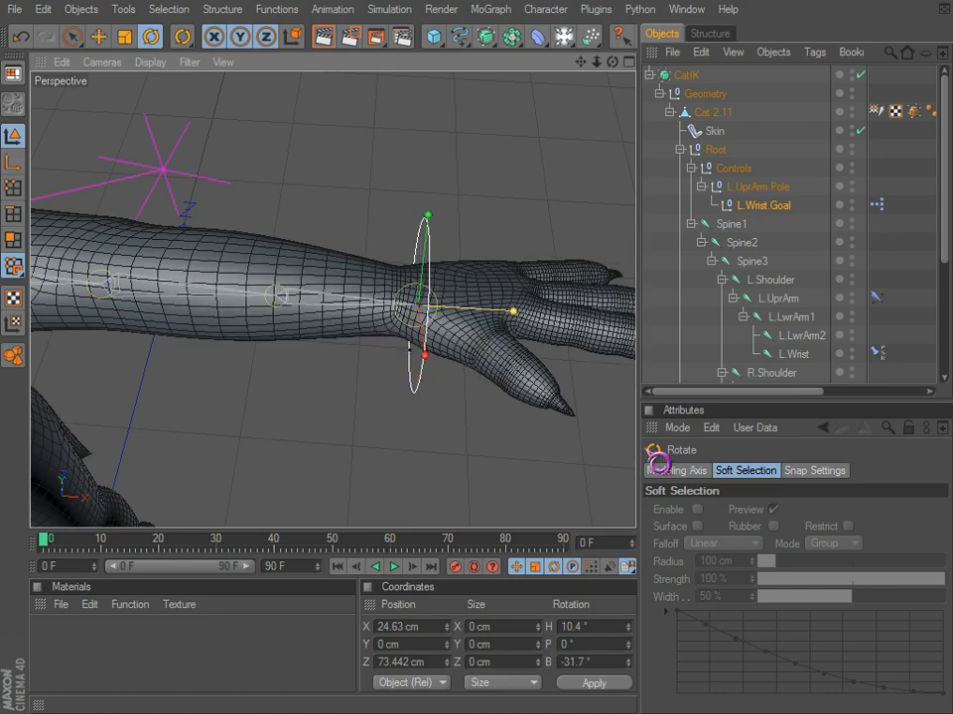
left_click_drag(425, 213, 430, 252)
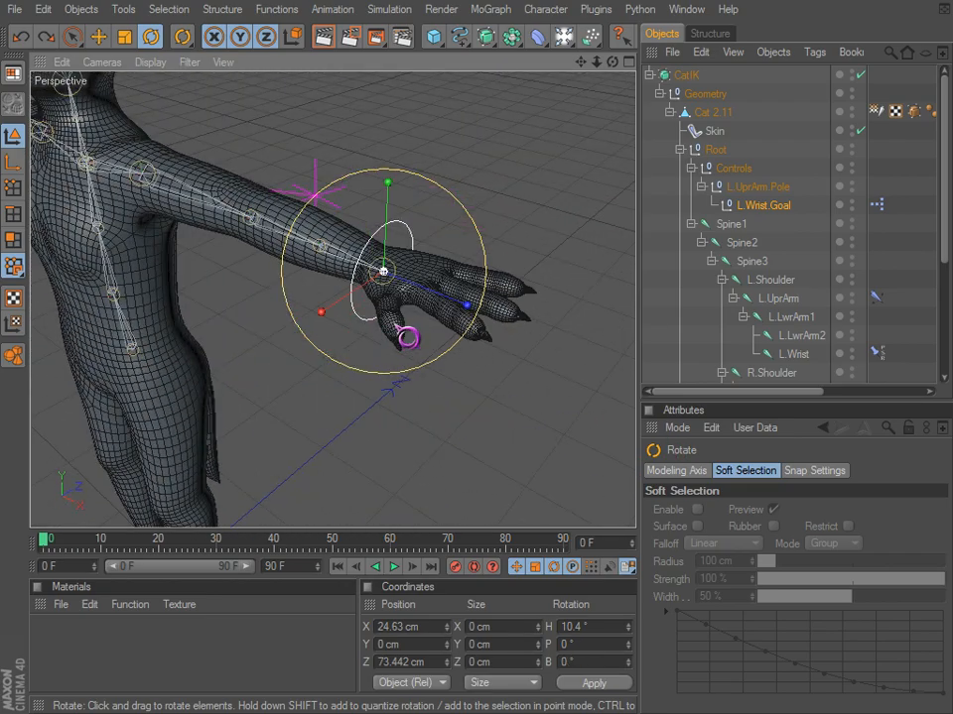
left_click_drag(406, 337, 392, 233)
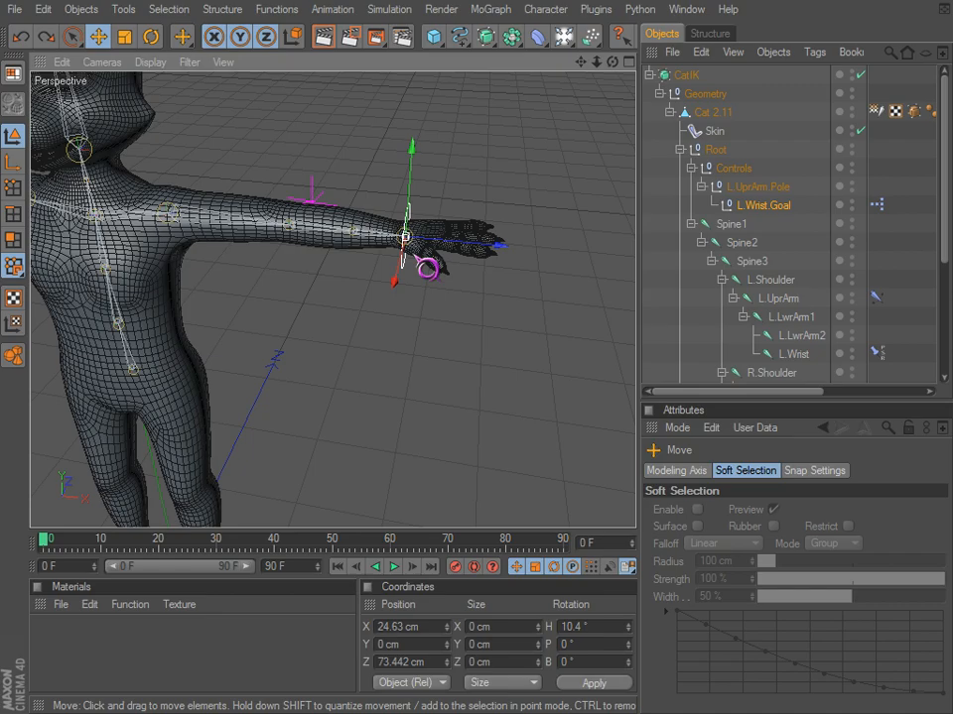
left_click_drag(407, 233, 348, 248)
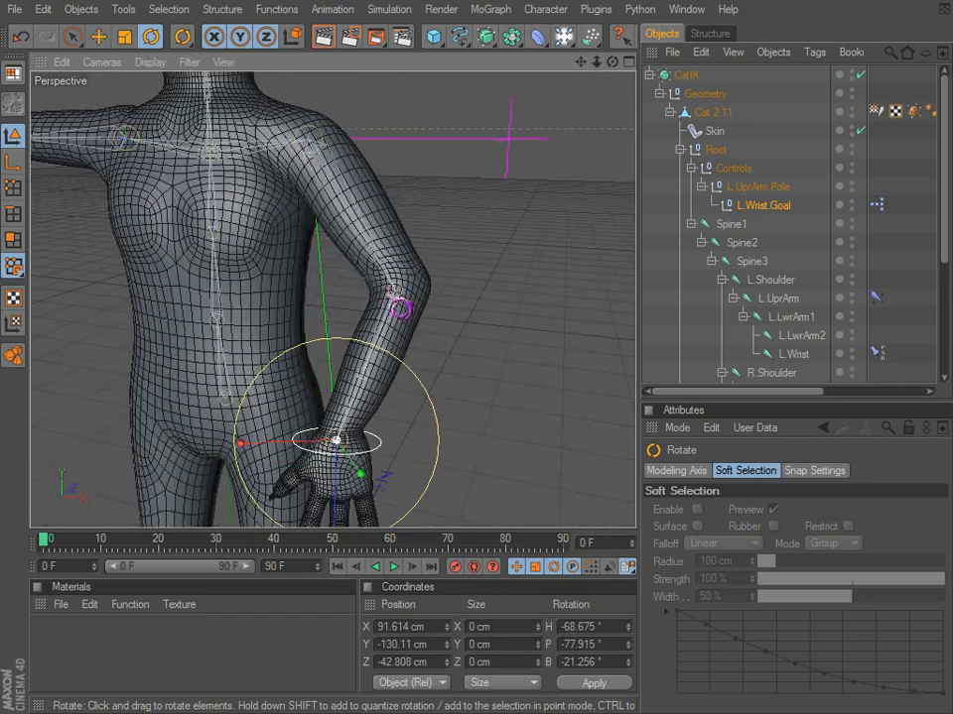
left_click(760, 186)
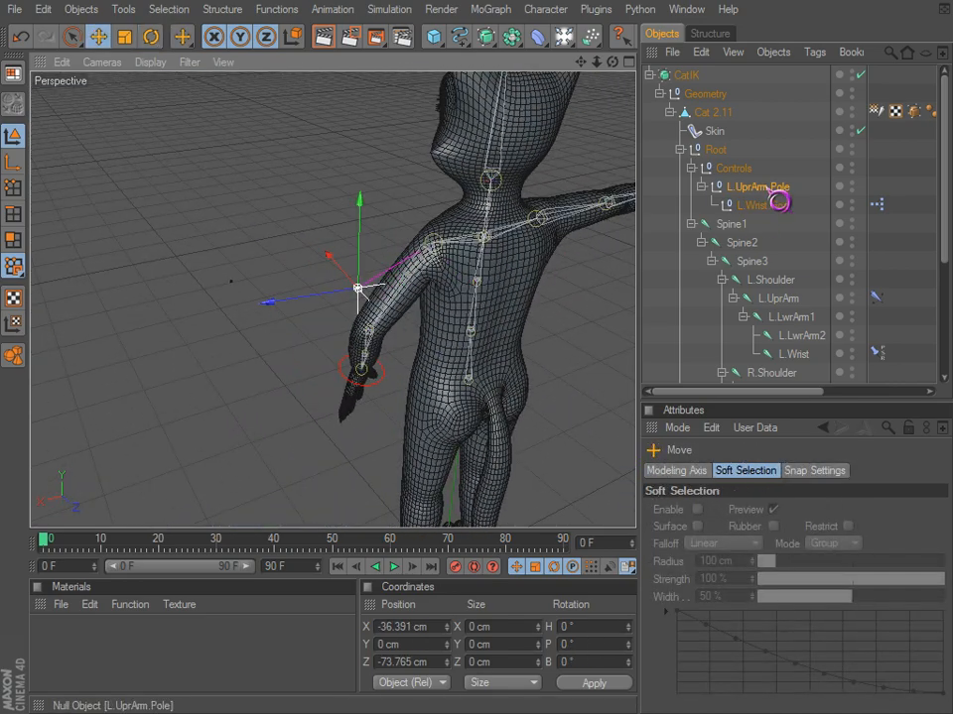
Step: Drag L.Wrist.Goal out of L.UprArm.Pole onto Controls, then select the Weight tag
left_click(762, 205)
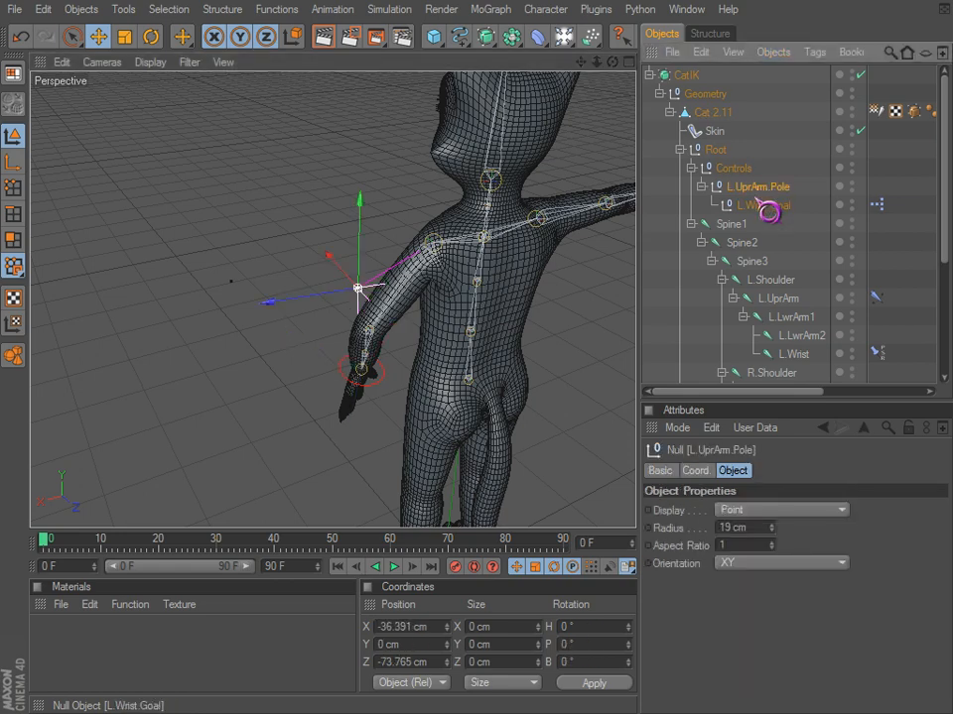
left_click(764, 205)
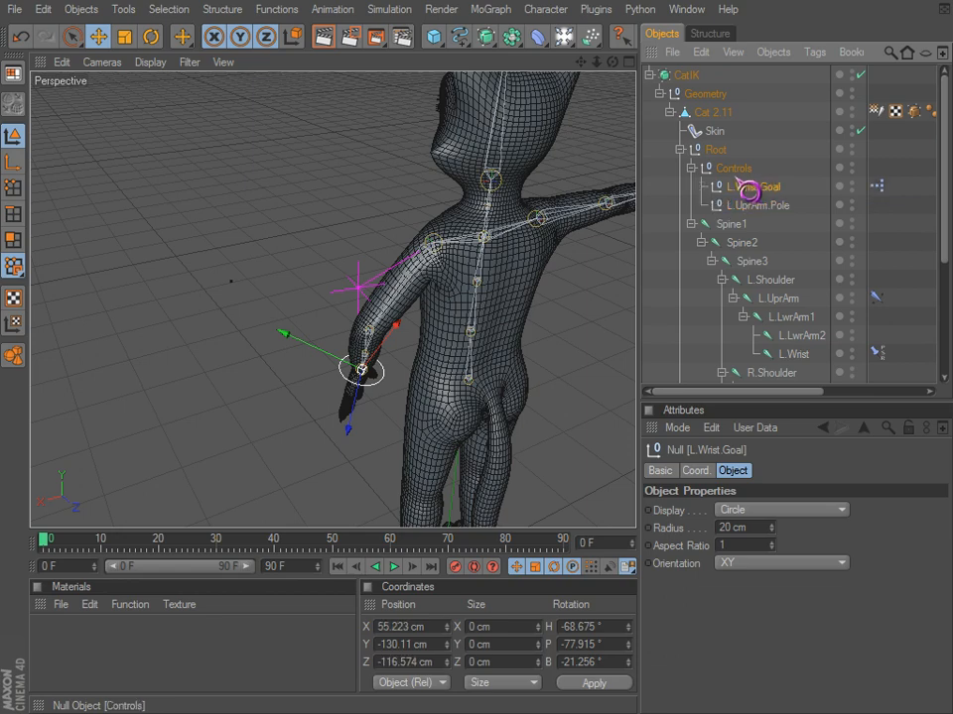
left_click(762, 187)
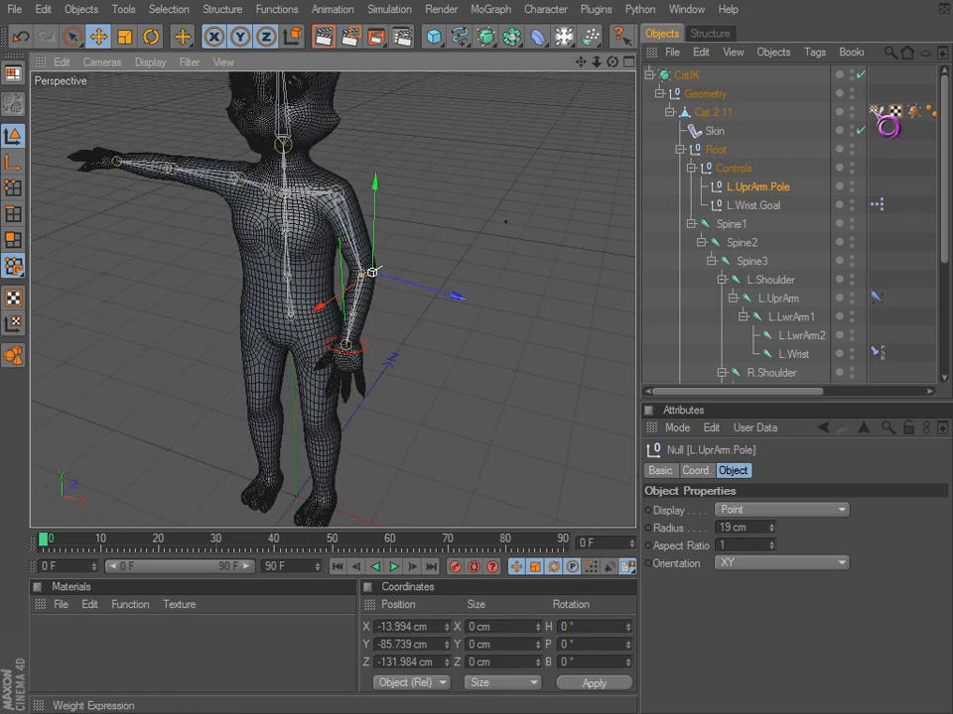
left_click(876, 111)
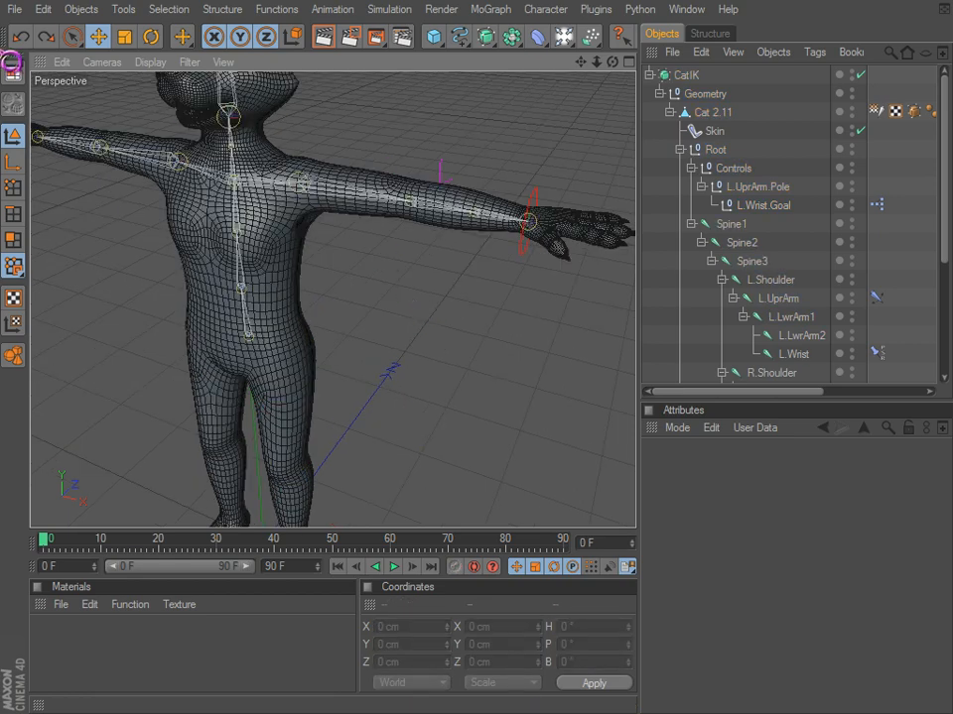
Step: Undo the reparenting, then drag L.Wrist.Goal back to straighten the arm
left_click(792, 315)
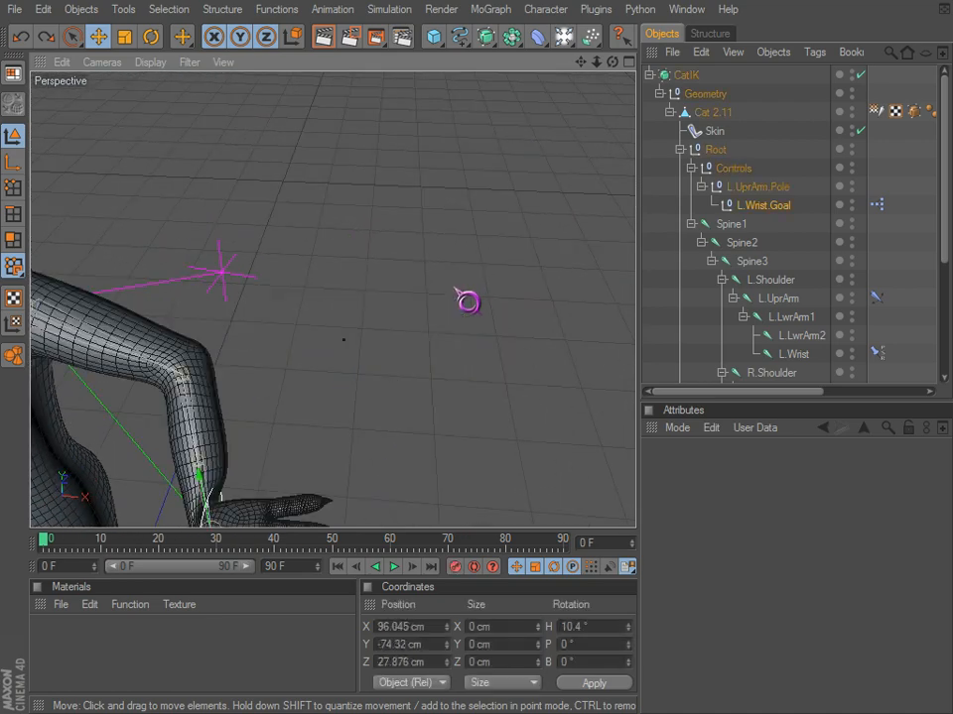
left_click(756, 187)
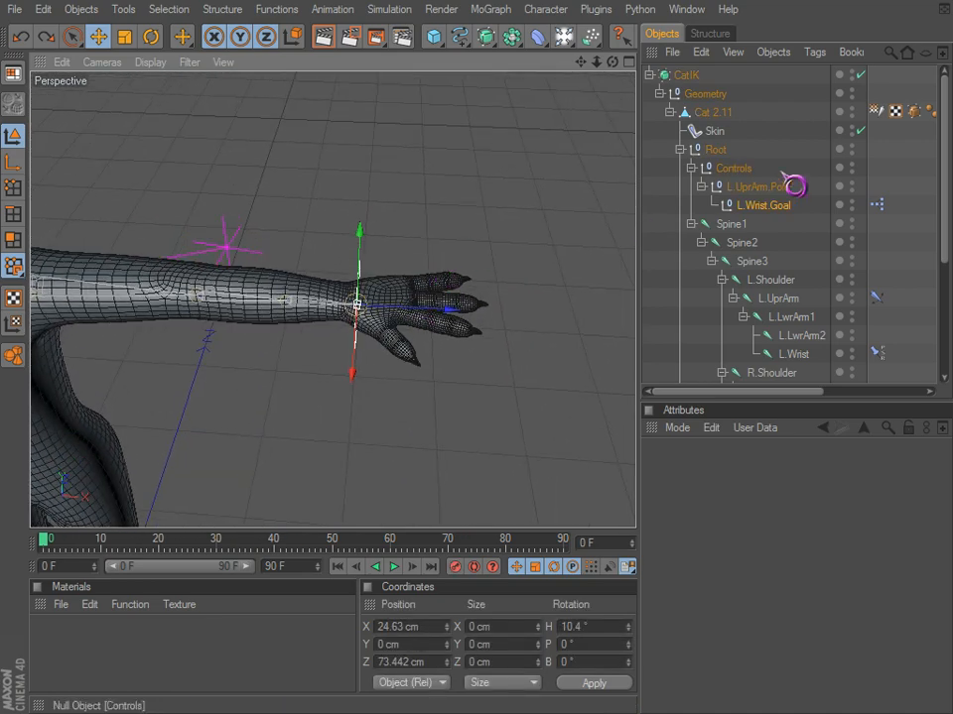
left_click(875, 111)
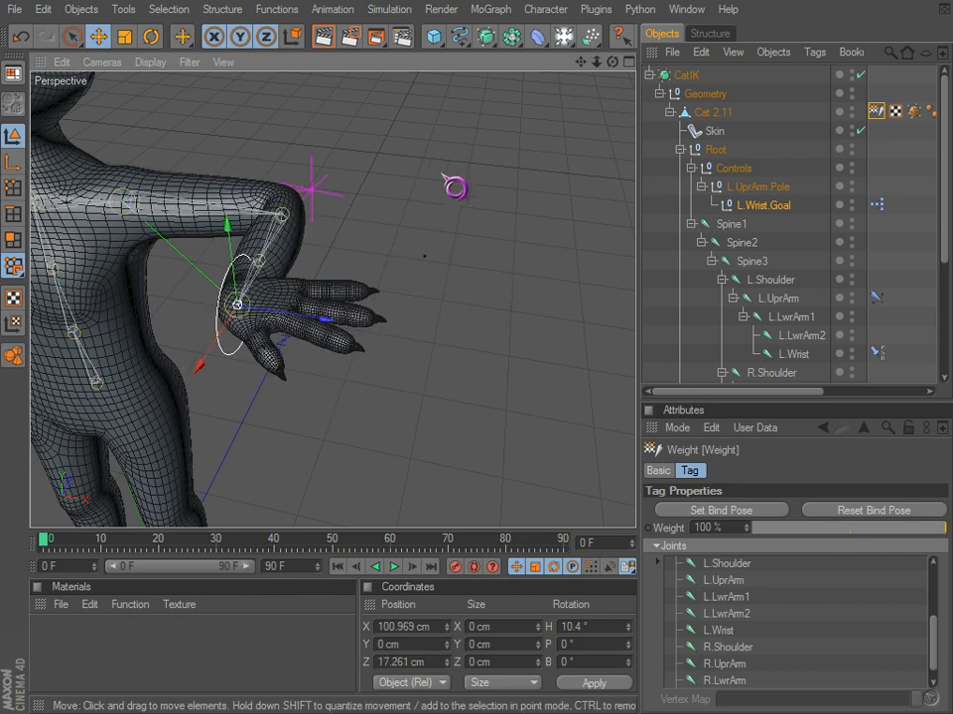
left_click_drag(238, 303, 427, 288)
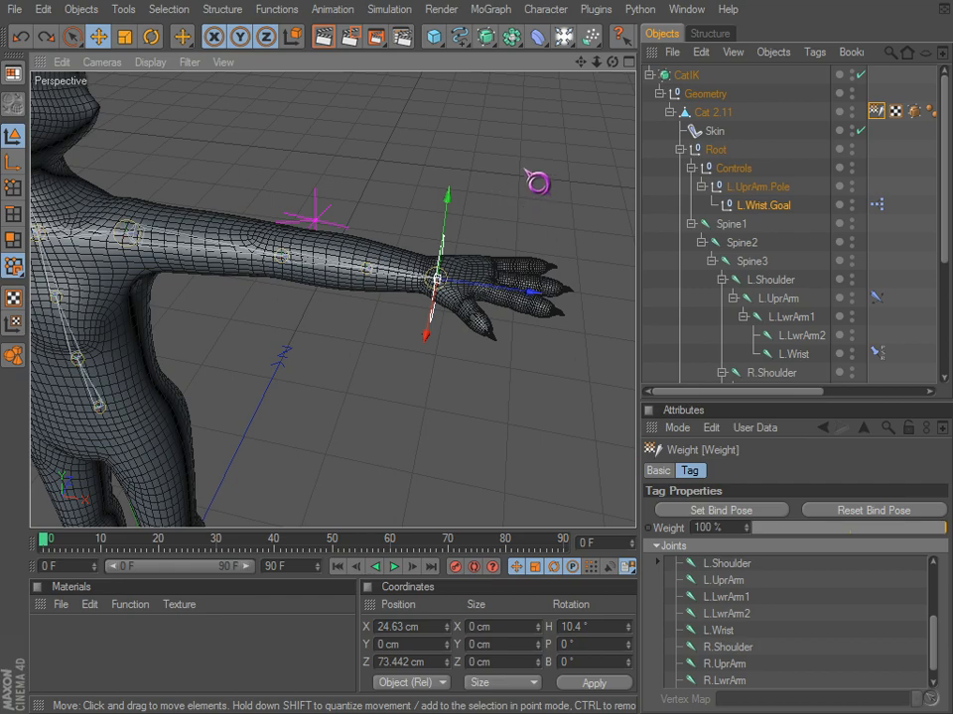